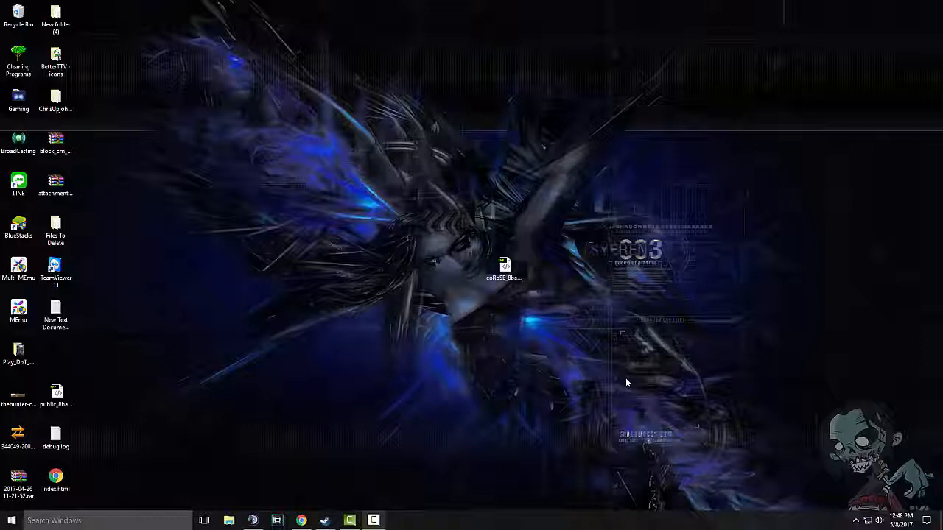
mouse_move(630, 383)
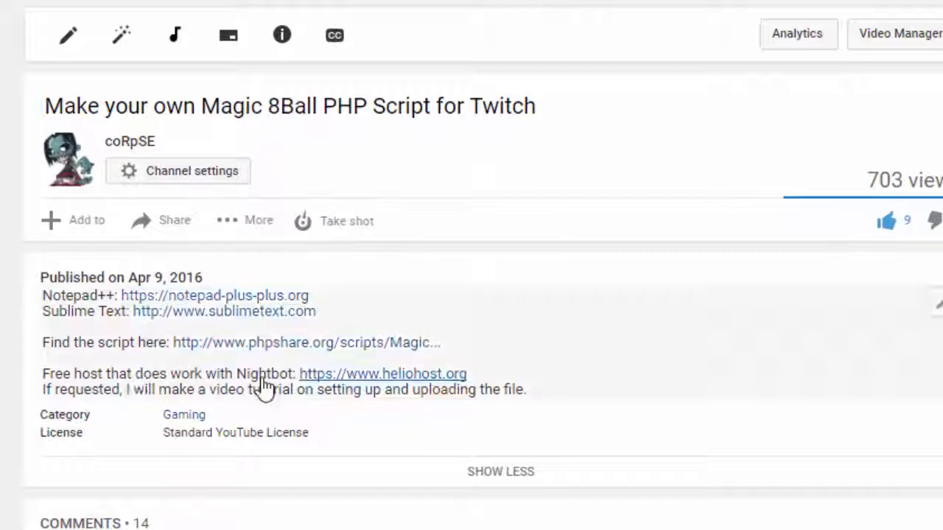
mouse_move(274, 416)
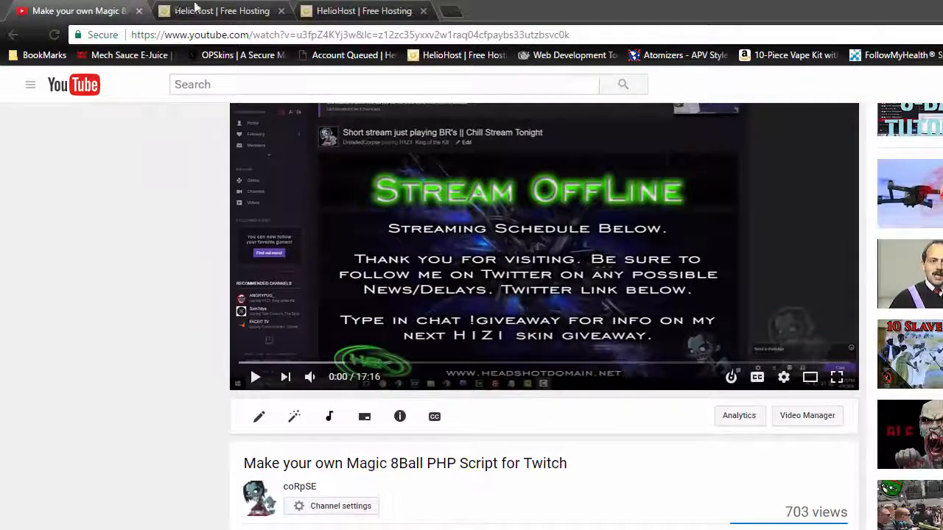
Step: View the HelioHost home page's About Us section on free, ad-free community hosting and return to the top
left_click(221, 10)
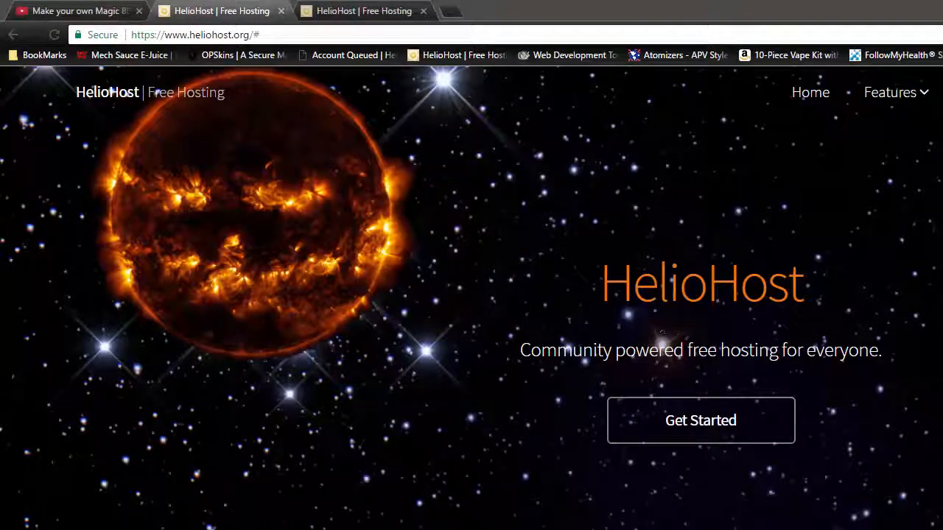
scroll("down", 3)
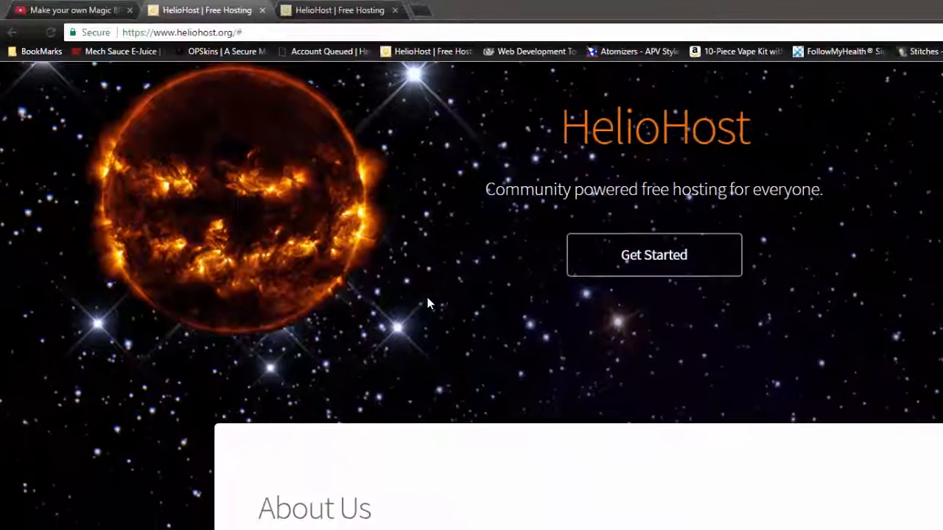
scroll("down", 3)
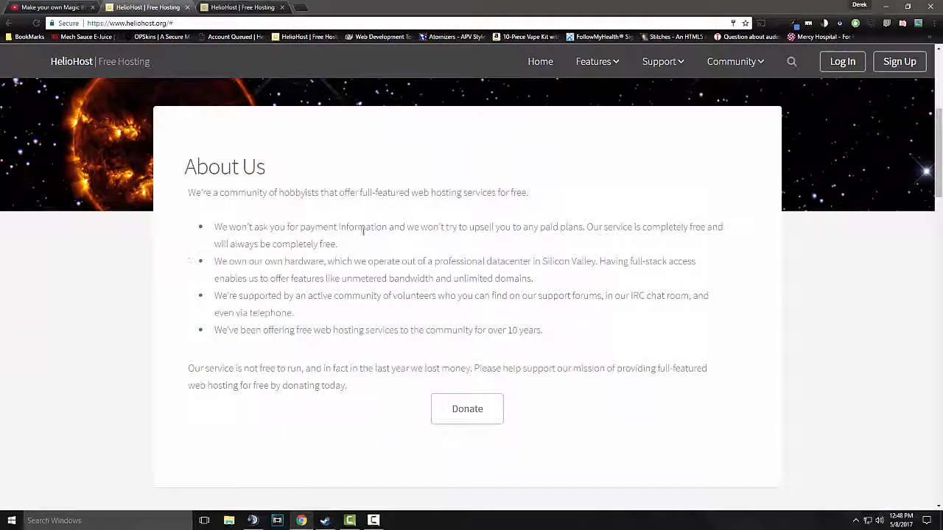
scroll("down", 3)
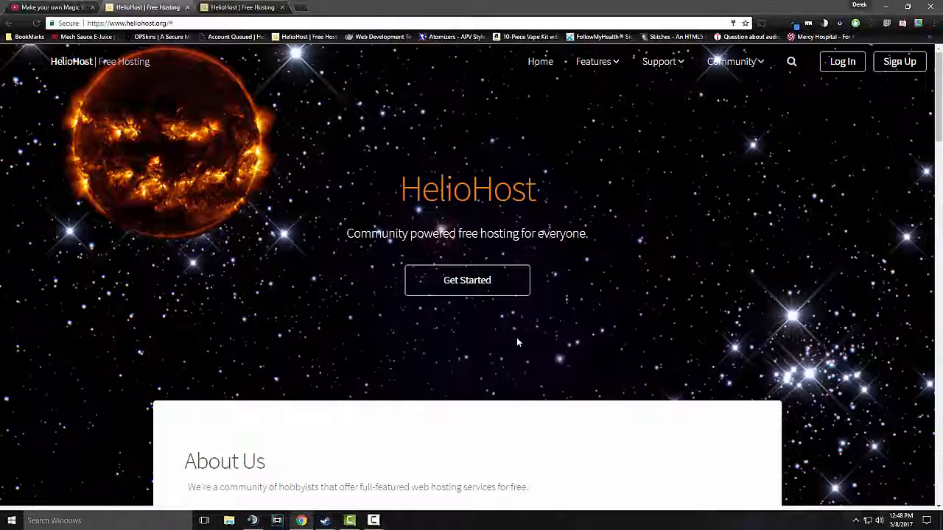
scroll("down", 3)
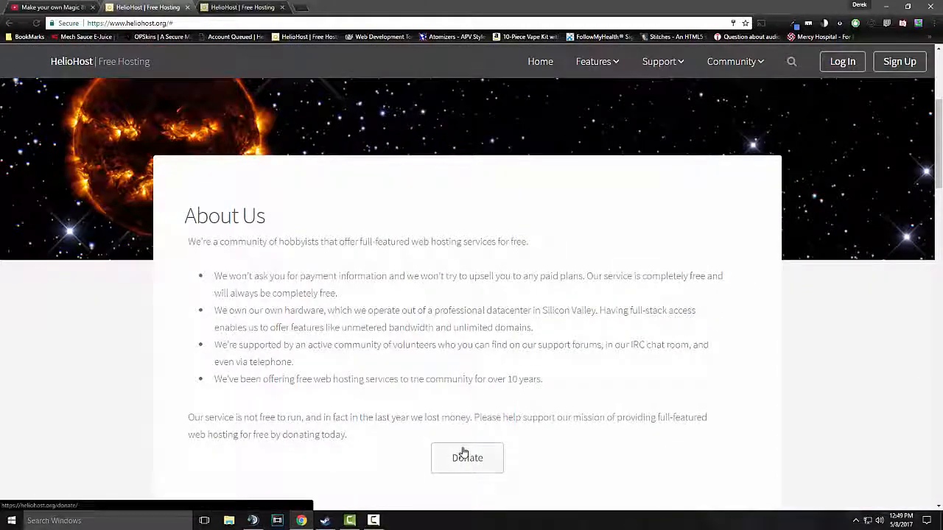
scroll("up", 3)
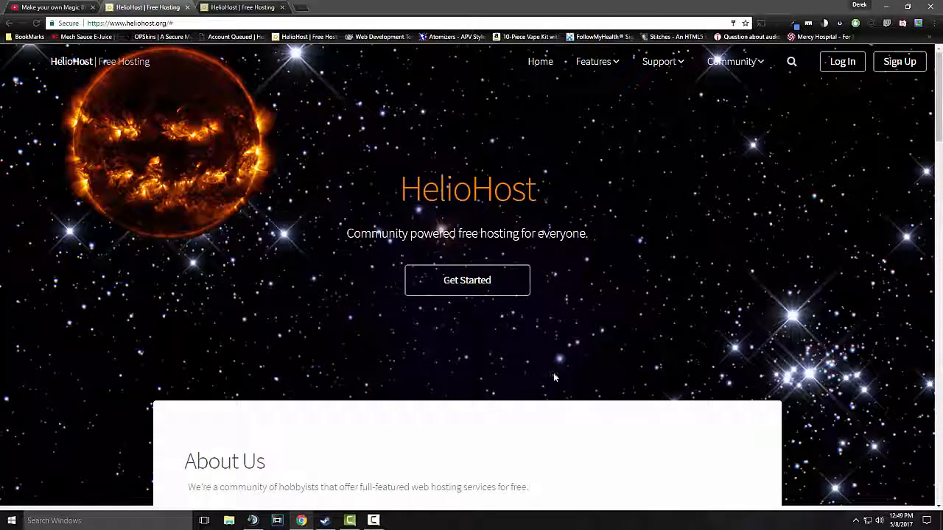
mouse_move(347, 165)
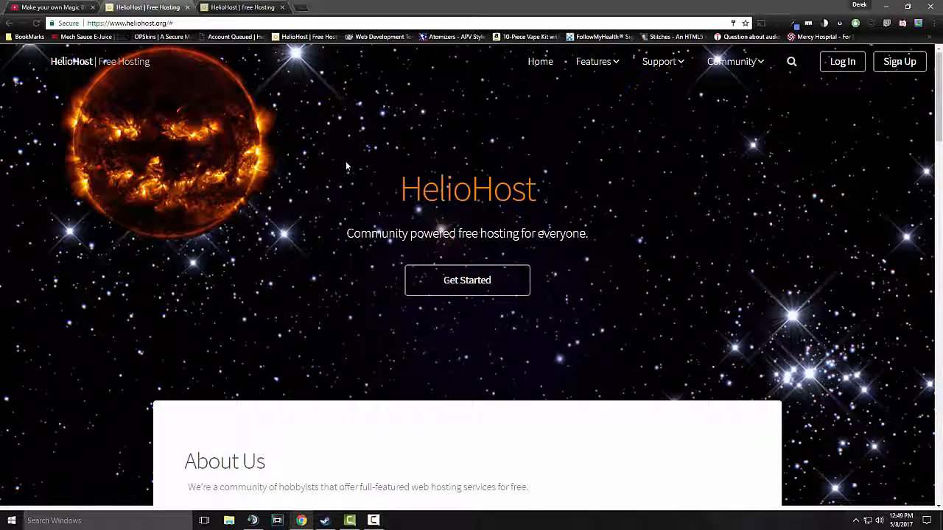
mouse_move(300, 162)
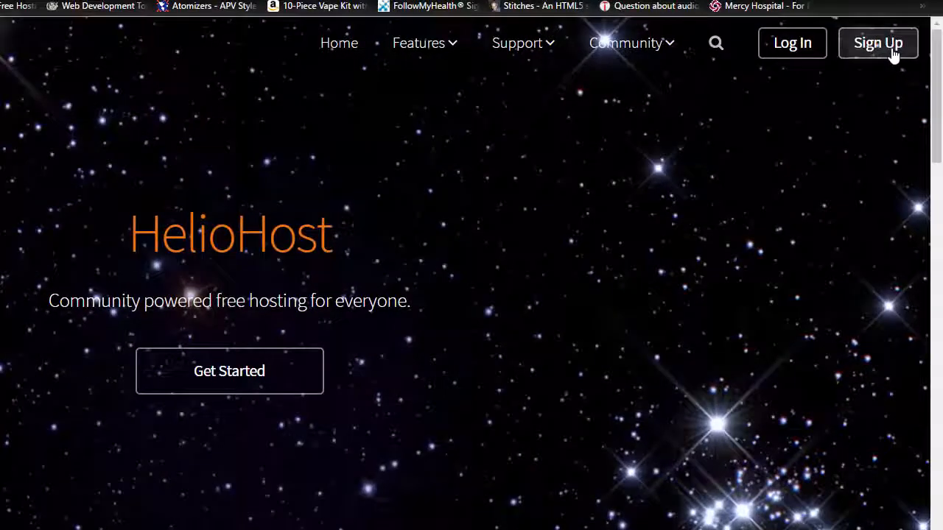
Step: Go to Sign Up to reach the Create Account page asking for an email address
left_click(879, 43)
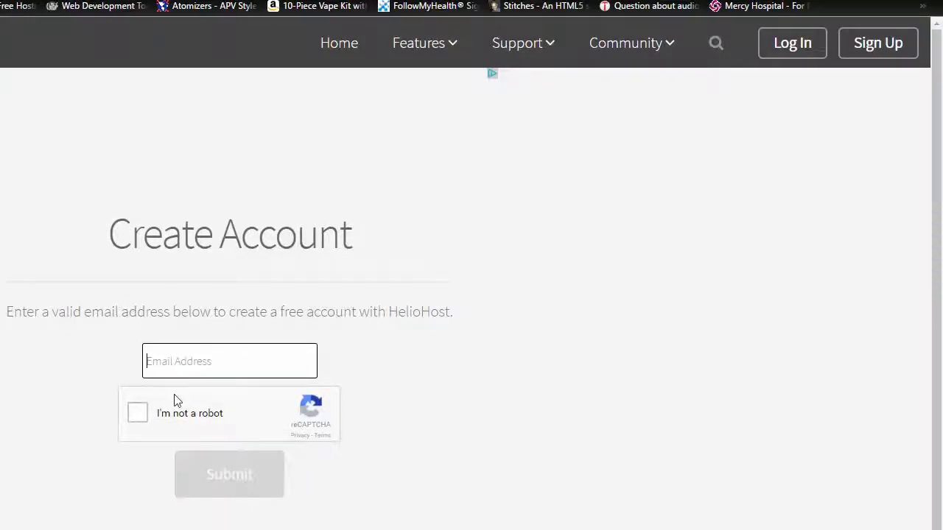
mouse_move(375, 419)
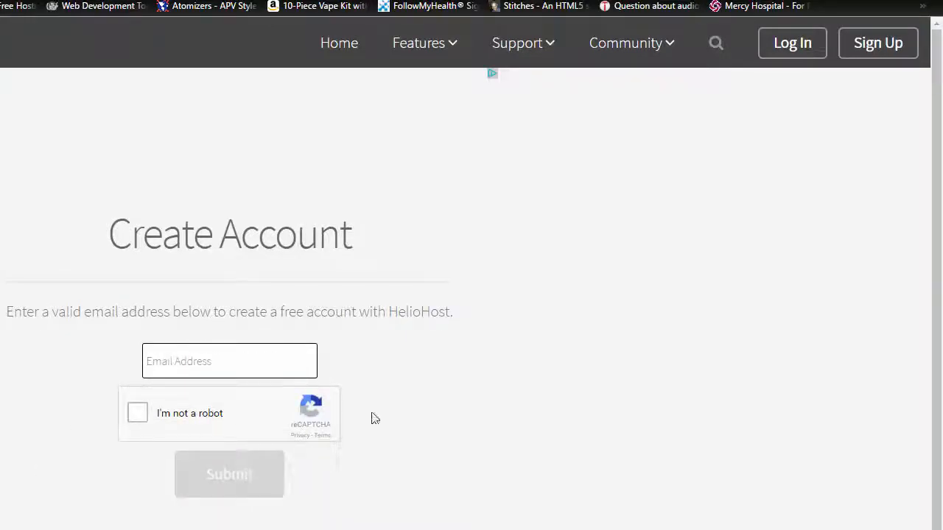
mouse_move(450, 375)
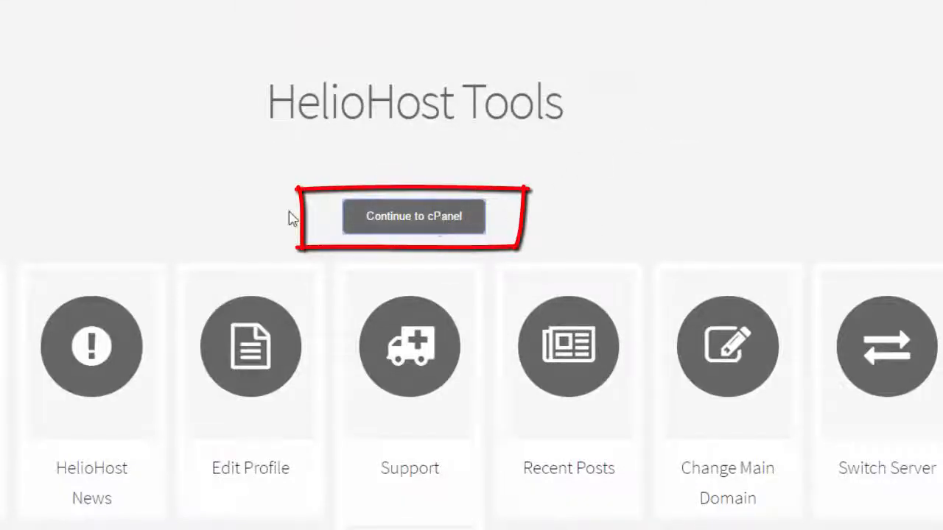
Step: Continue from HelioHost Tools into cPanel and look through its files, databases and software sections
left_click(412, 215)
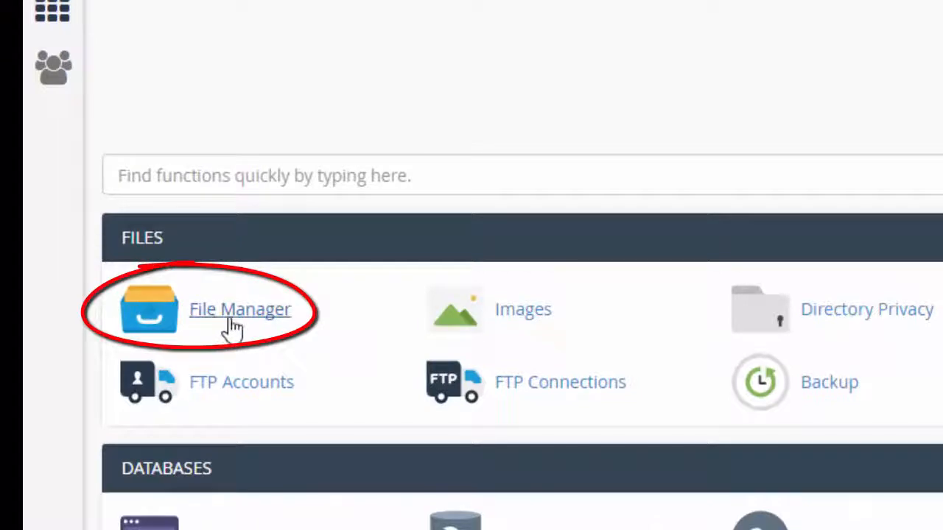
mouse_move(235, 395)
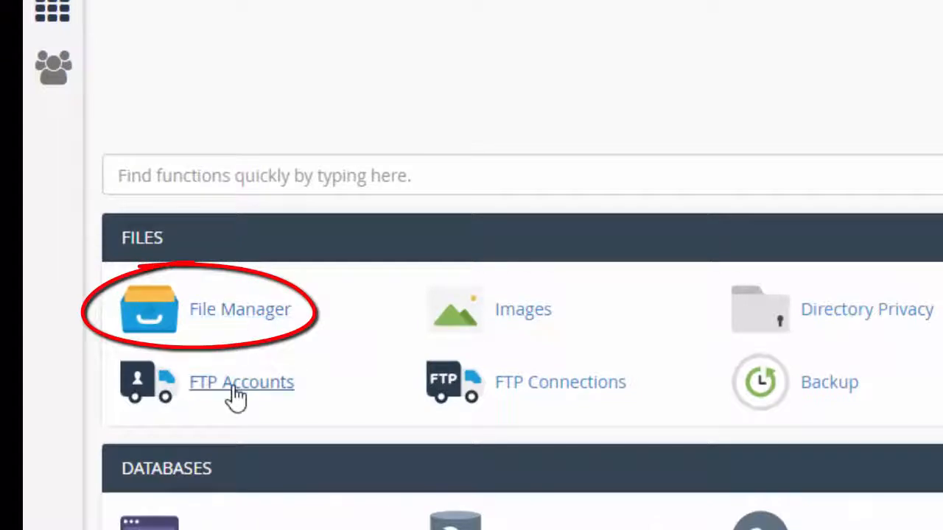
mouse_move(250, 410)
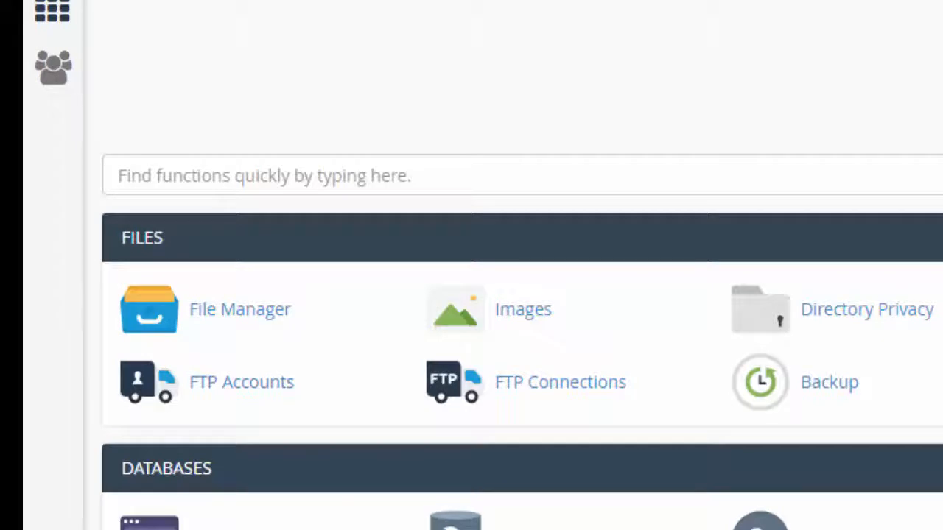
scroll("down", 3)
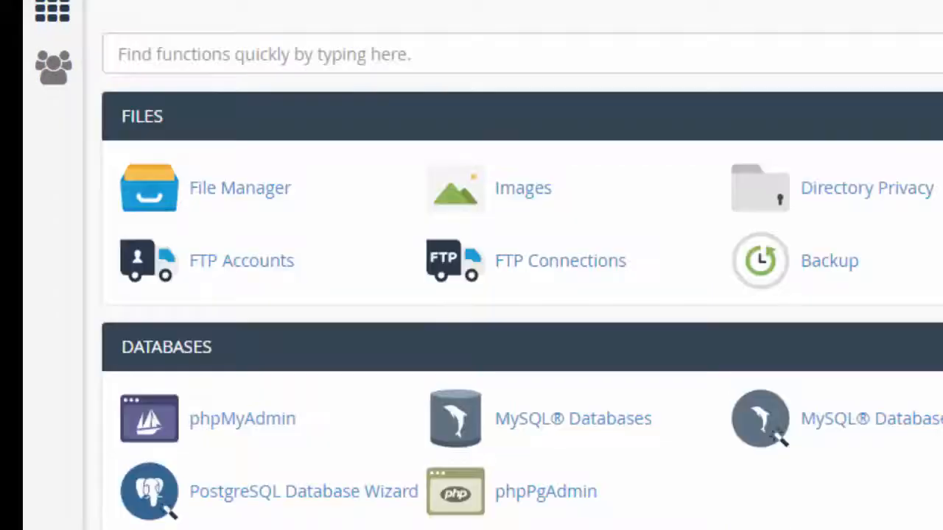
scroll("down", 3)
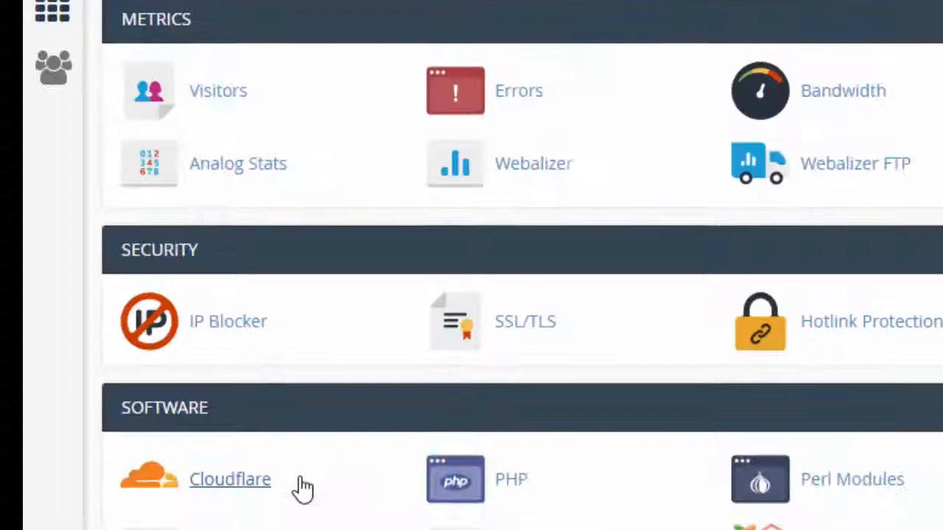
scroll("down", 3)
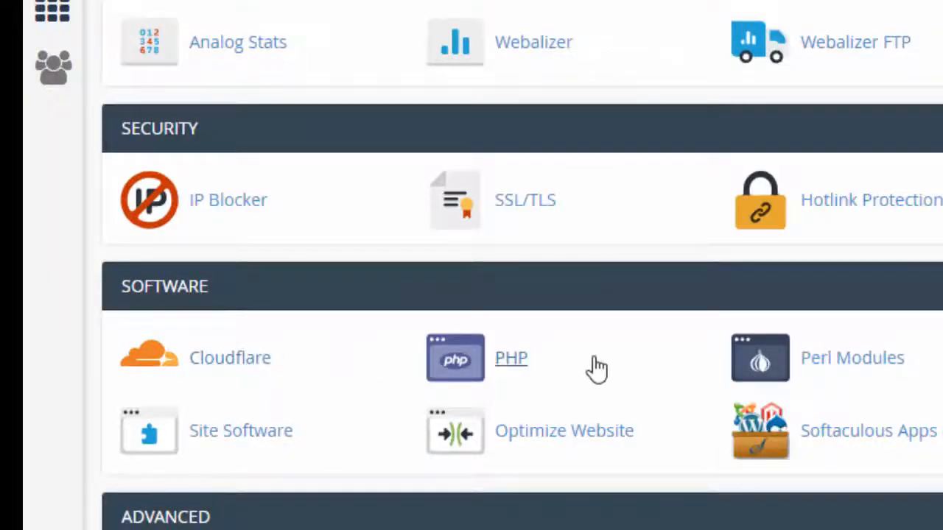
scroll("down", 3)
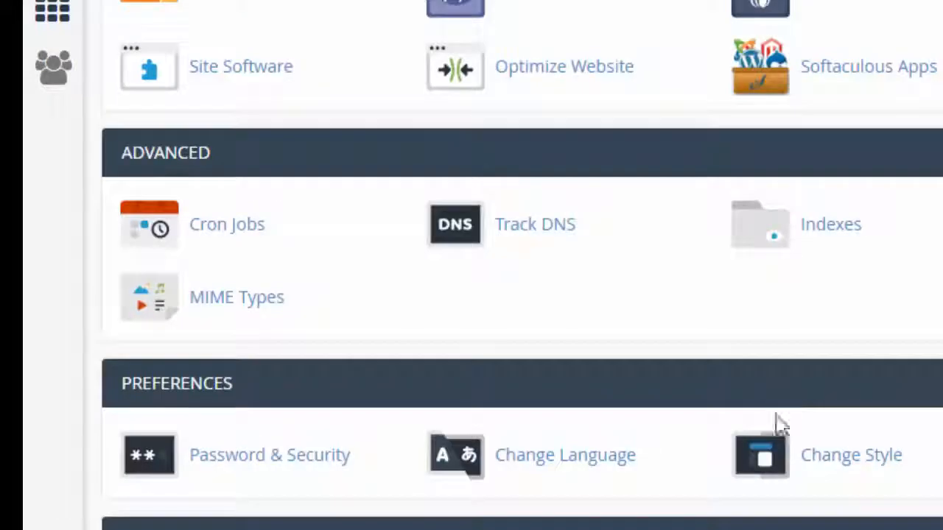
scroll("down", 3)
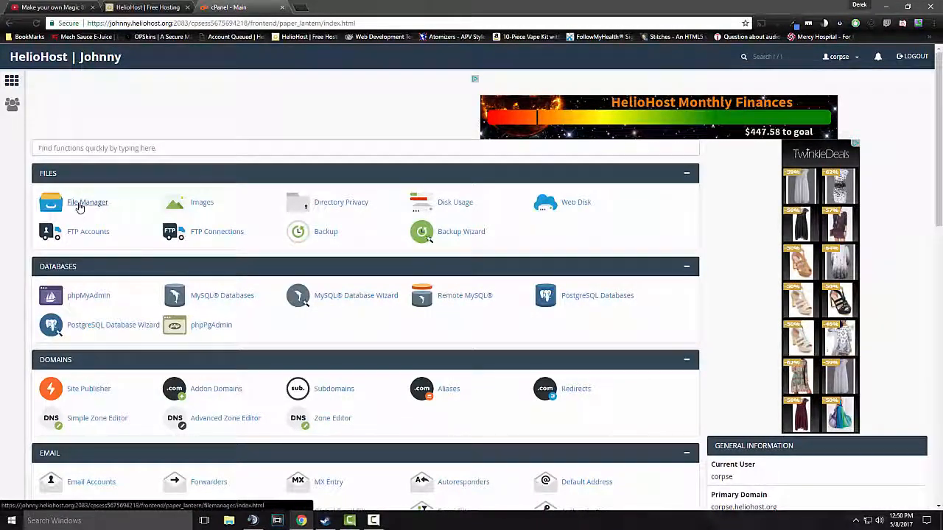
left_click(86, 202)
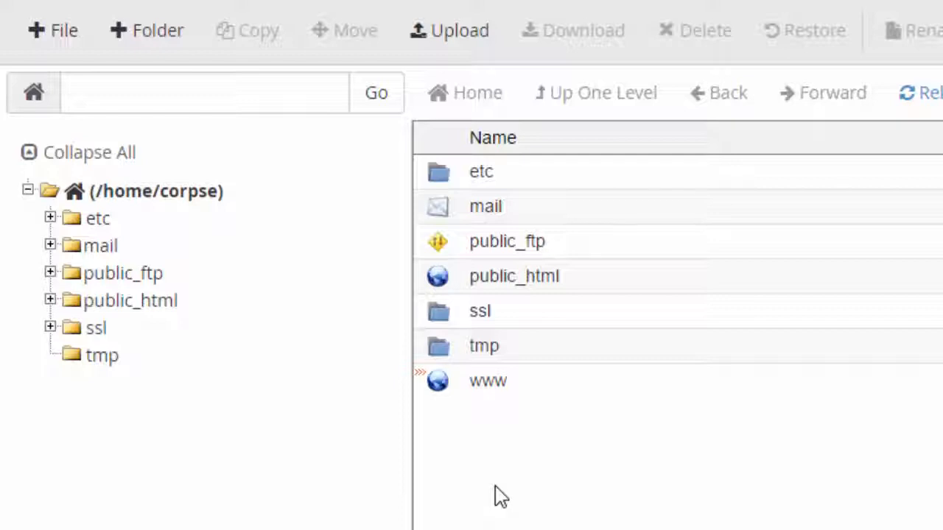
mouse_move(563, 287)
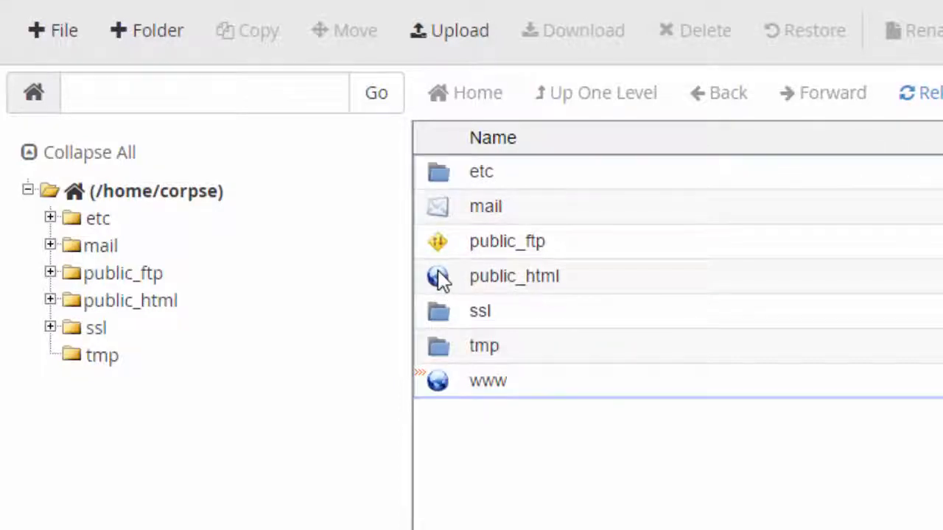
double_click(513, 275)
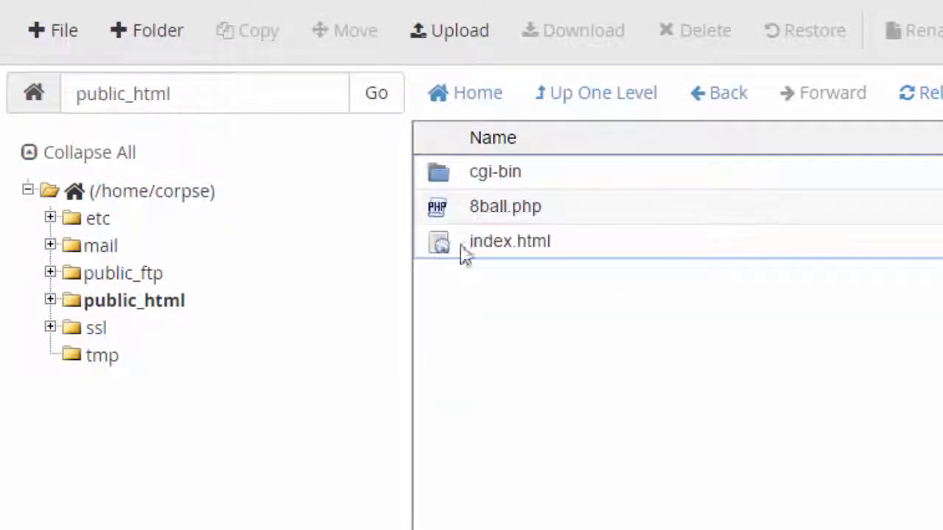
mouse_move(376, 516)
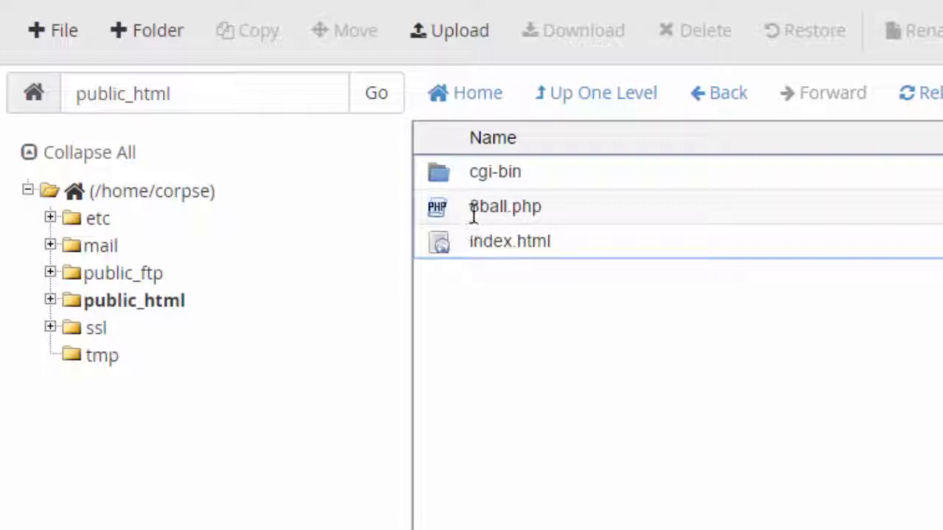
mouse_move(504, 207)
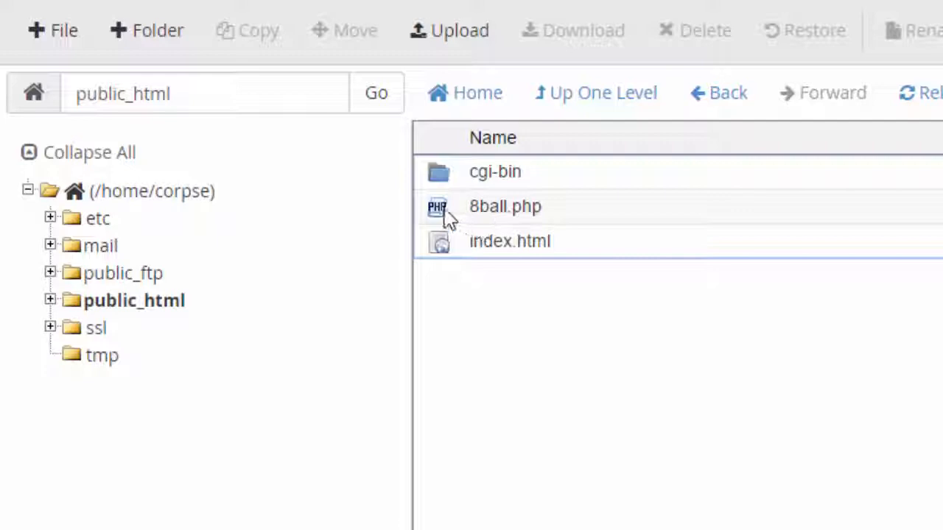
right_click(504, 206)
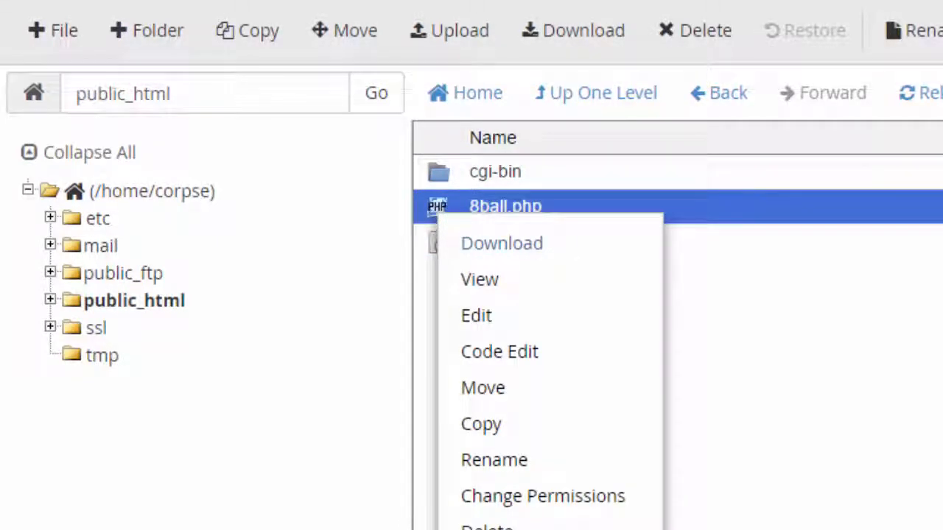
left_click(582, 368)
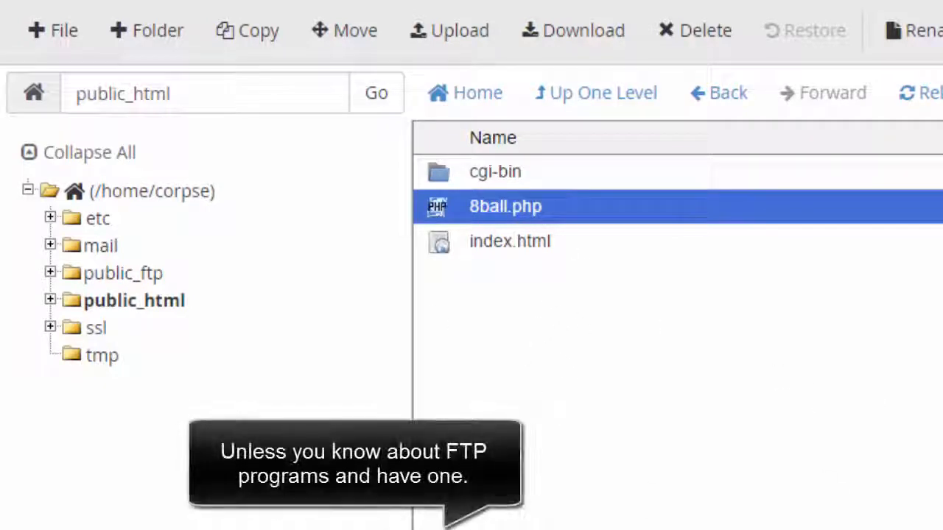
mouse_move(345, 30)
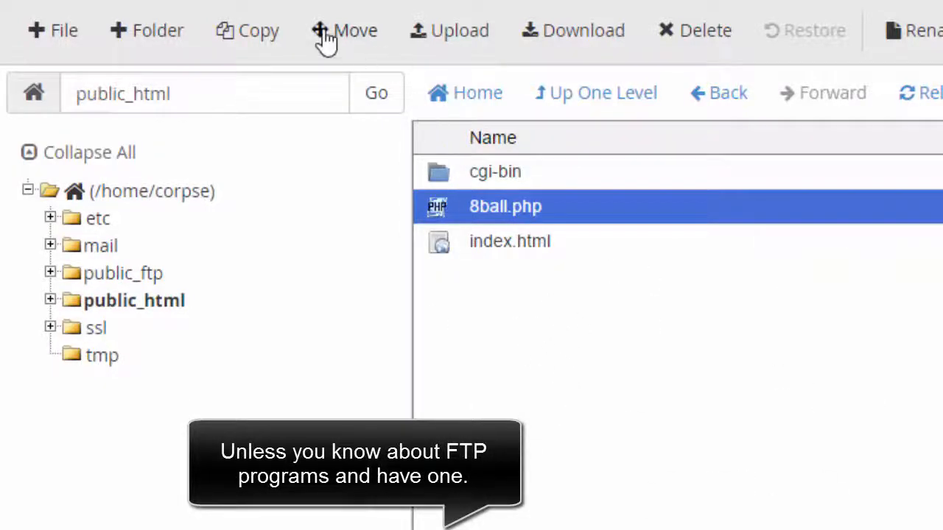
mouse_move(433, 47)
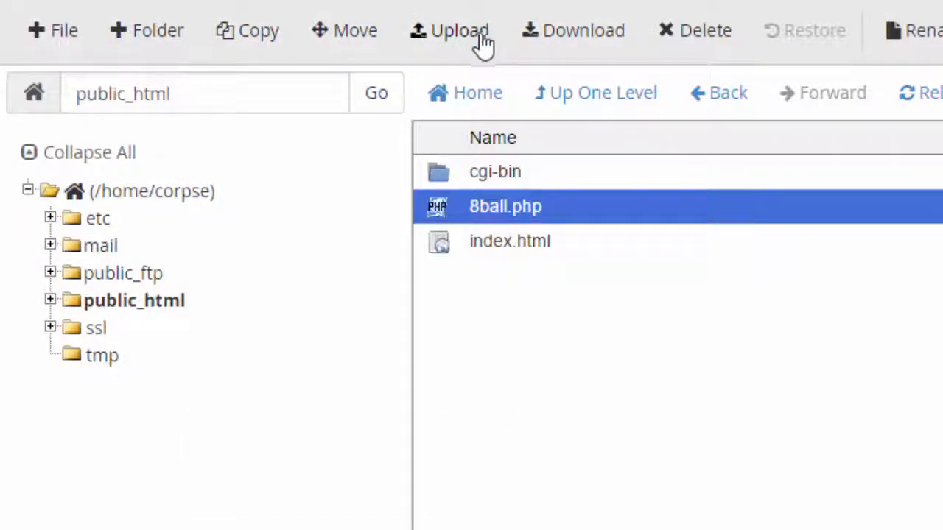
Step: Upload coRpSE_8ball.php into public_html and go back to the cPanel Main dashboard
left_click(460, 29)
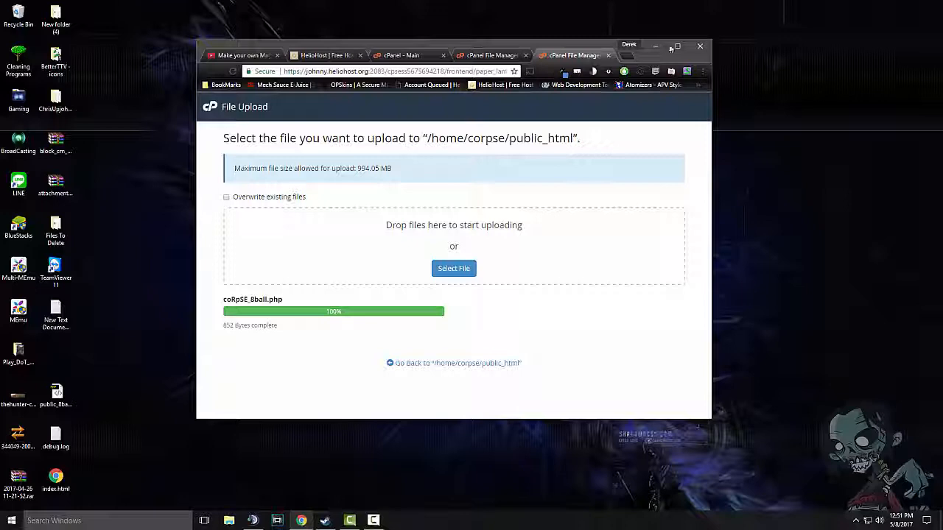
left_click(675, 46)
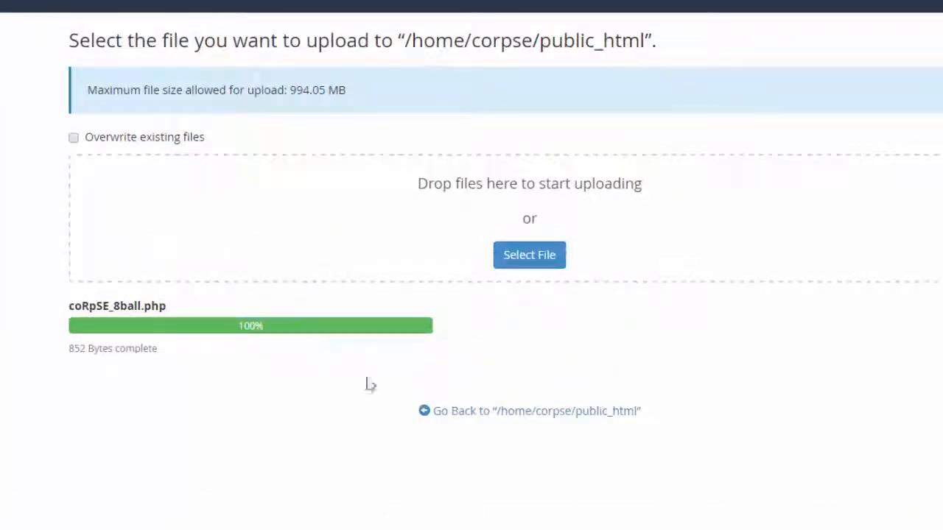
left_click(536, 411)
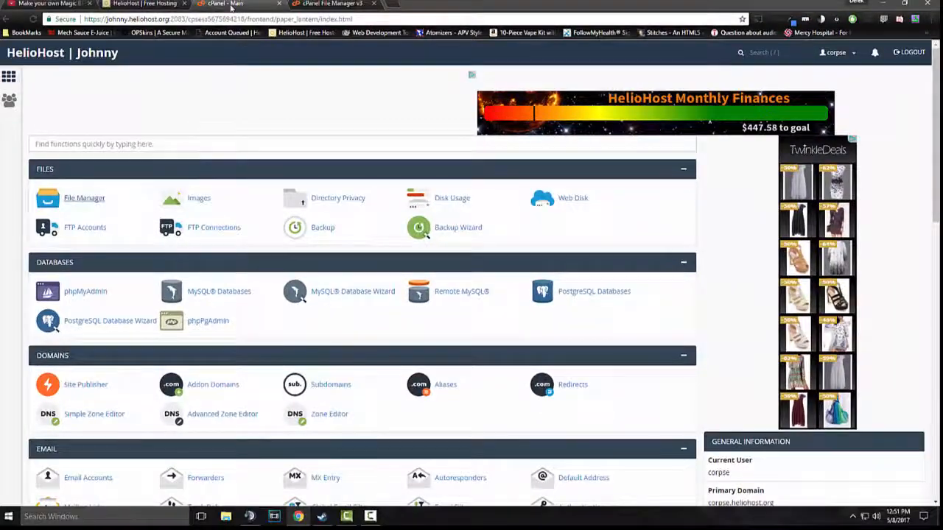
Step: Copy the primary domain corpse.heliohost.org from cPanel's General Information
scroll("down", 3)
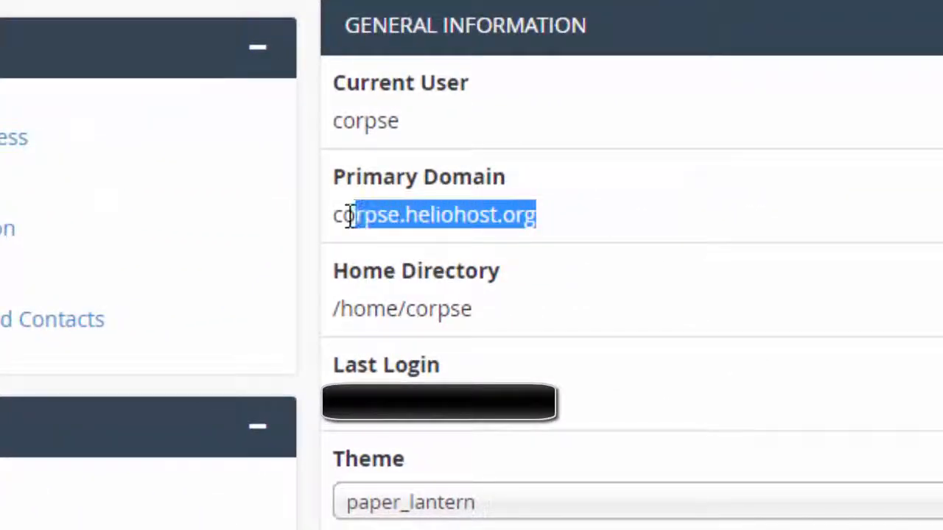
right_click(434, 215)
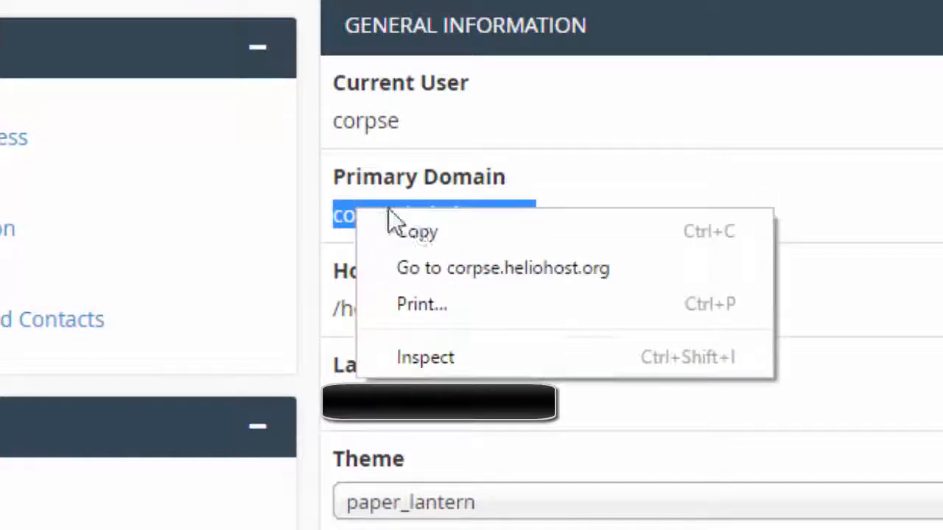
mouse_move(460, 277)
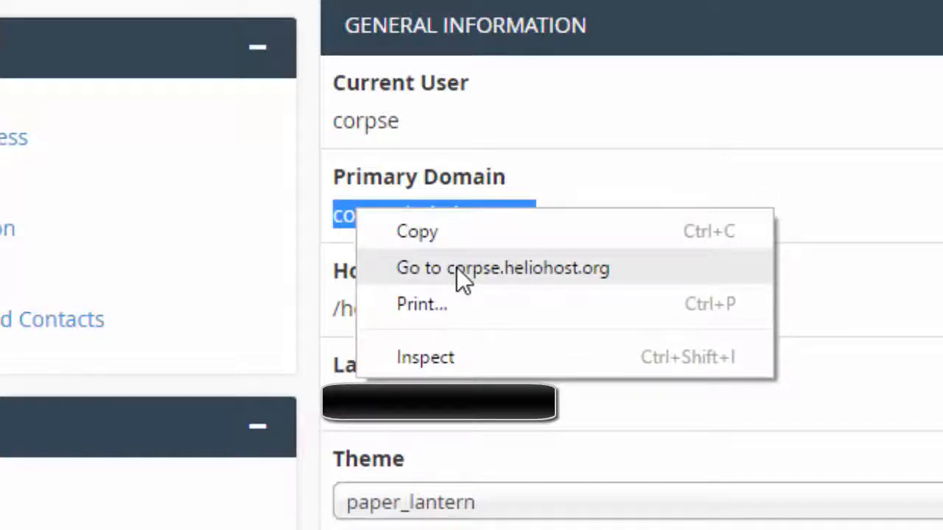
mouse_move(460, 253)
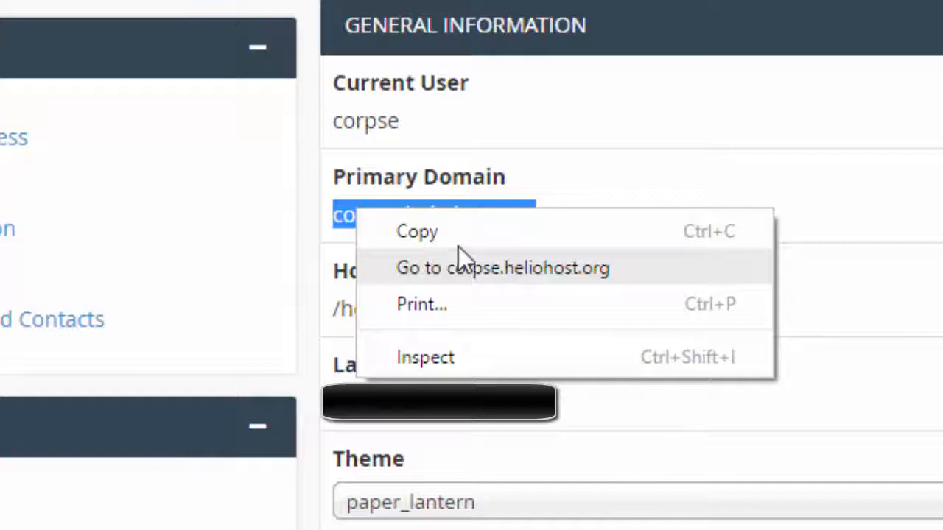
left_click(502, 268)
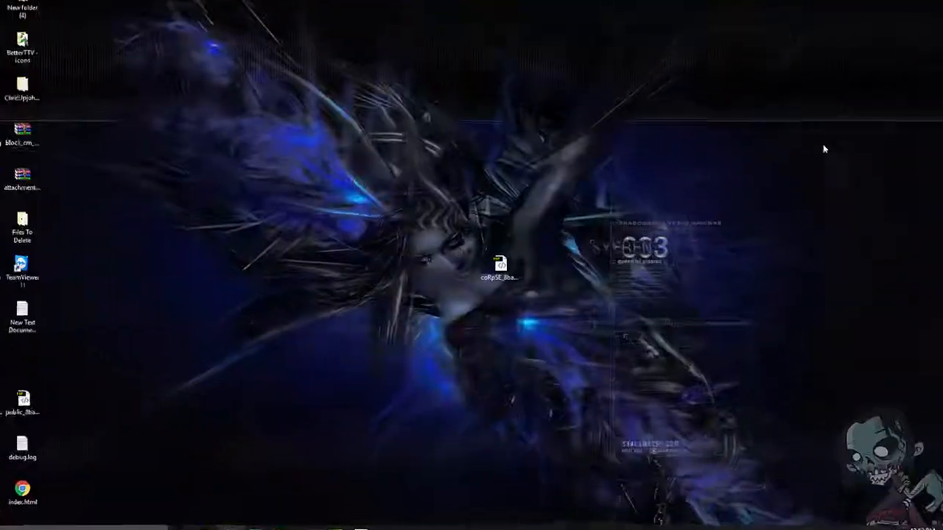
Step: Copy the file name coRpSE_8ball.php via Rename on the desktop file, then leave rename mode
right_click(501, 265)
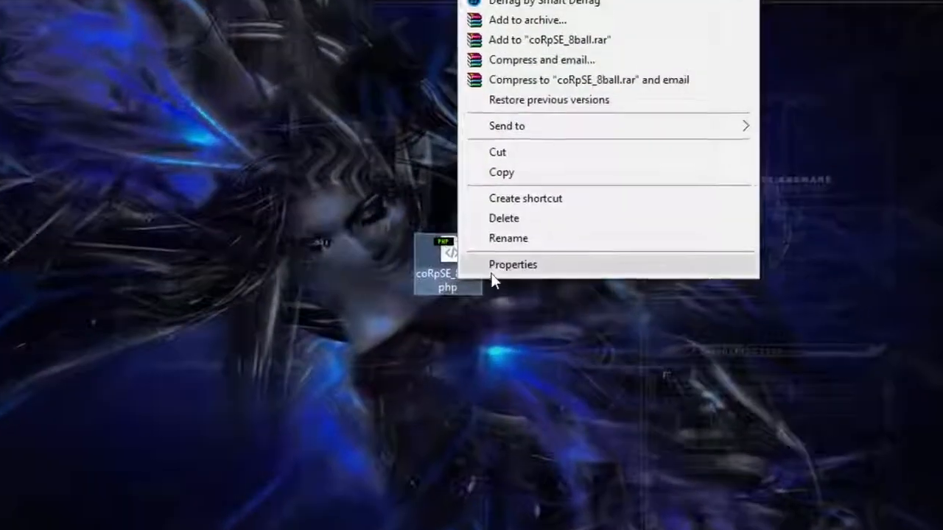
left_click(508, 239)
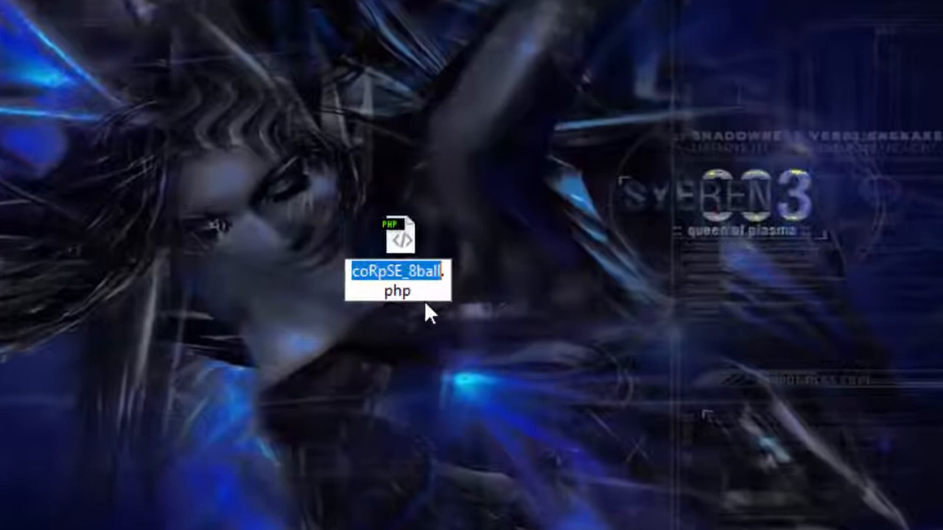
right_click(398, 288)
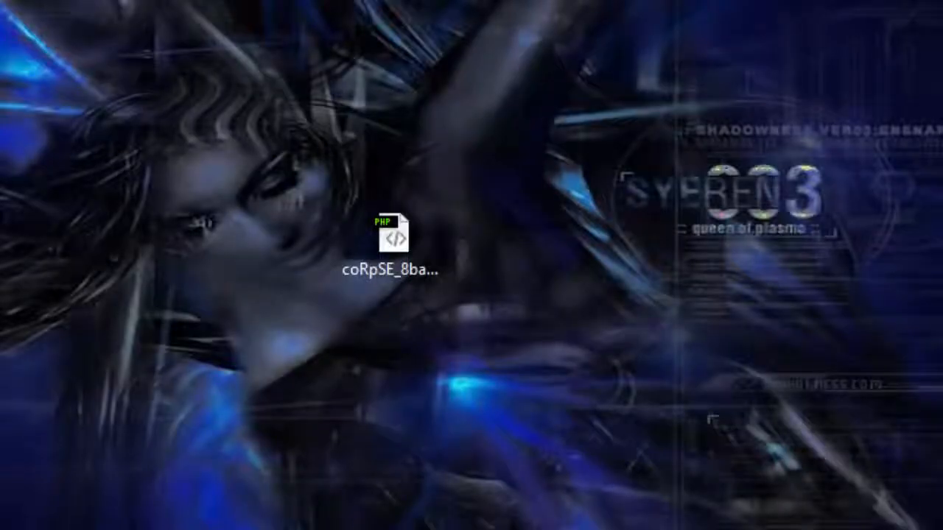
double_click(392, 236)
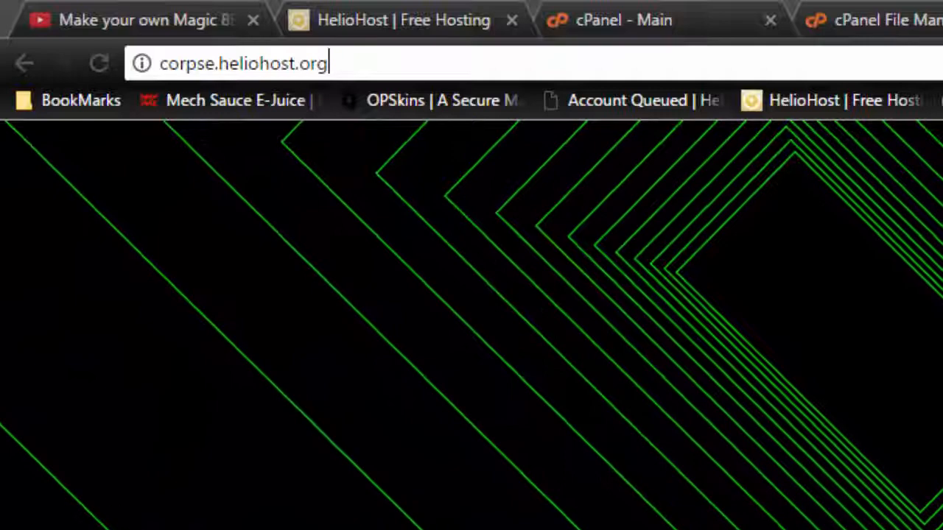
mouse_move(479, 207)
type("/")
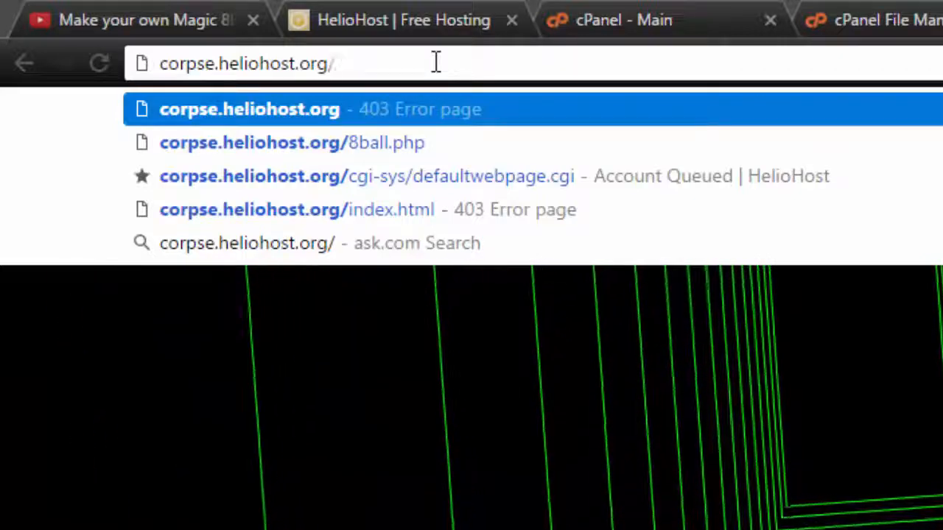
Step: Load corpse.heliohost.org/coRpSE_8ball.php in Chrome and reload twice to see different 8-ball answers
type("coRpSE_8ball.php")
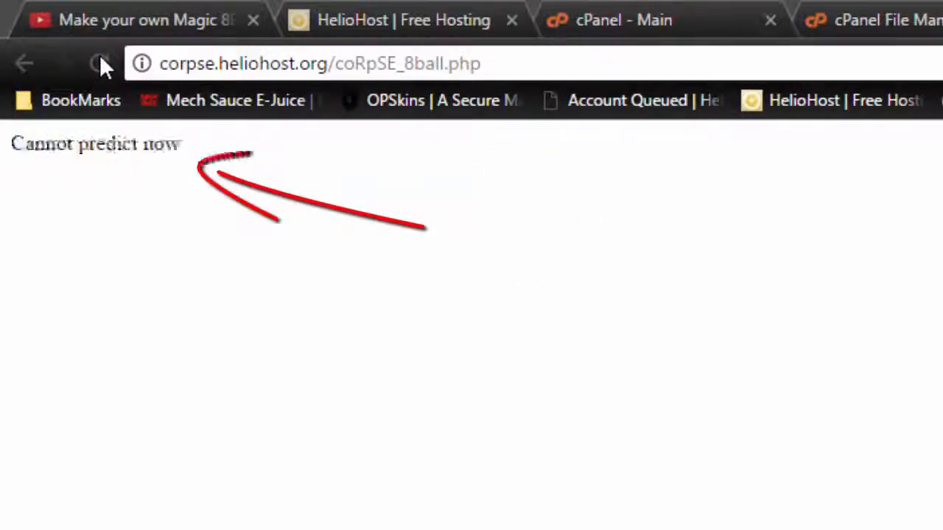
left_click(100, 63)
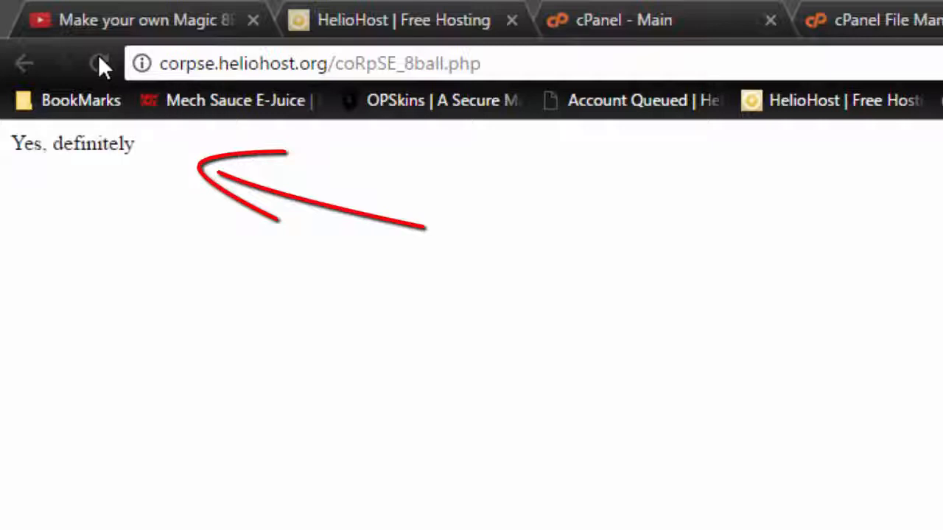
left_click(100, 63)
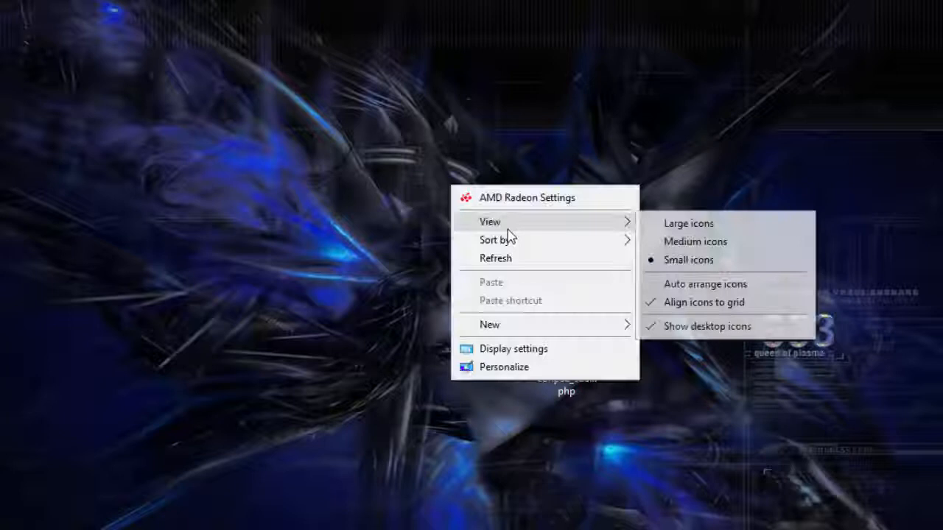
mouse_move(489, 324)
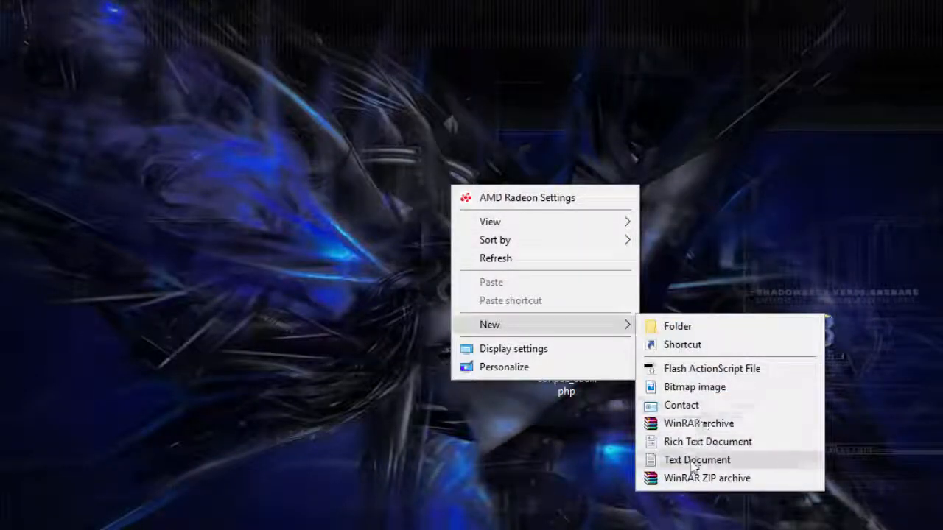
Step: Create a new text document on the desktop and paste the copied text into it in Notepad
left_click(696, 460)
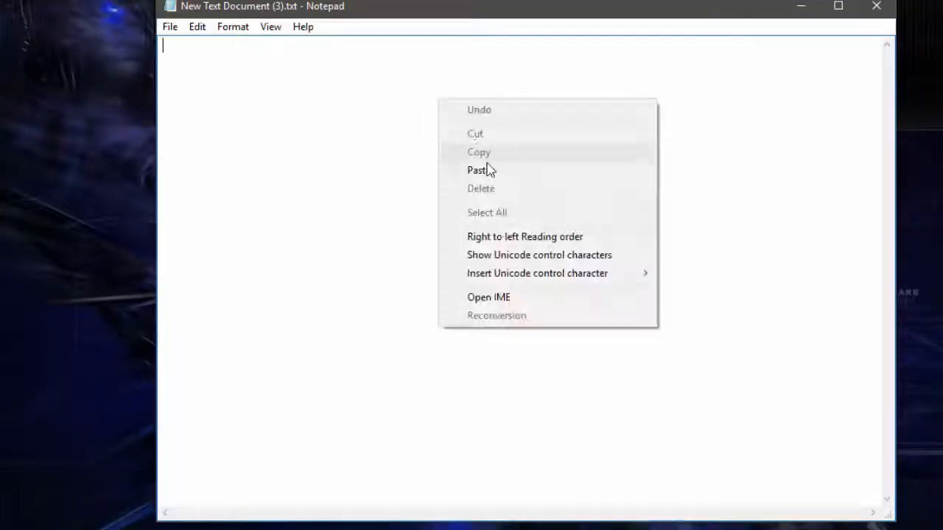
left_click(477, 171)
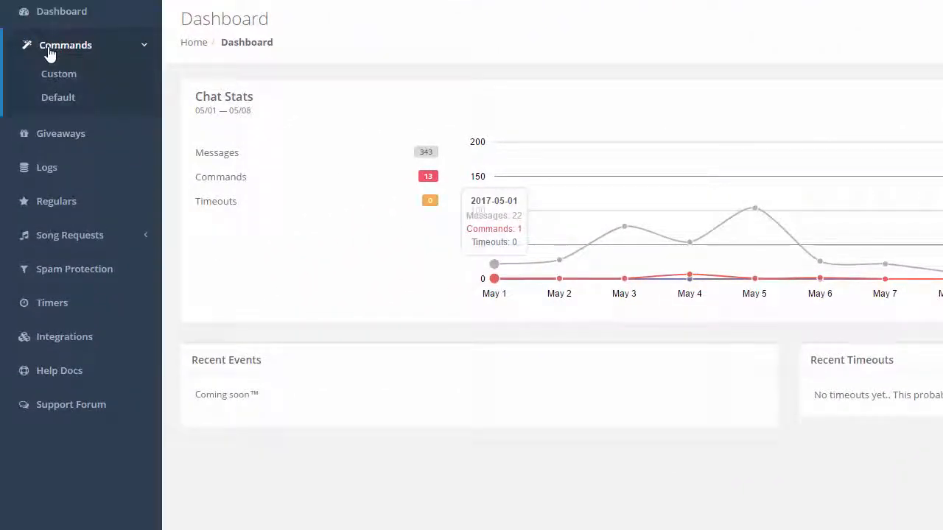
Step: Review the !8ball custom command's urlfetch message in NightBot and cancel without changes
left_click(59, 74)
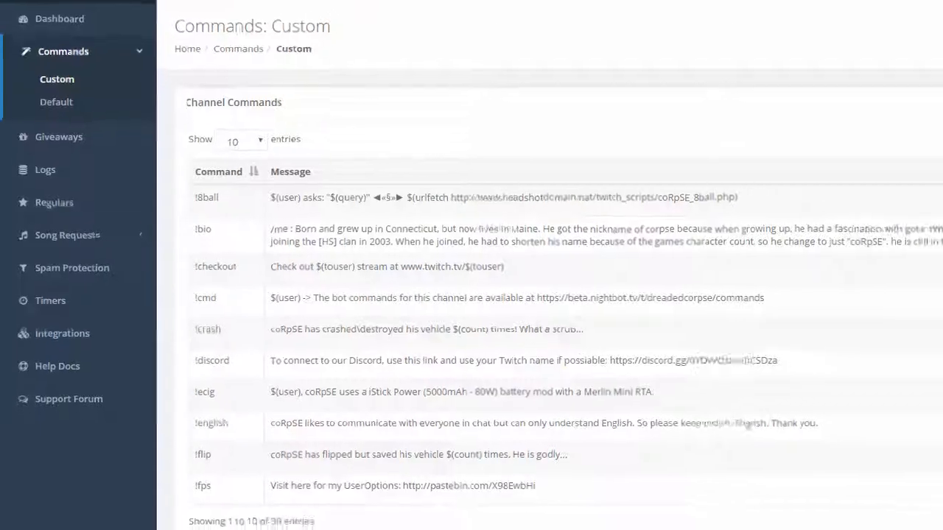
left_click(206, 197)
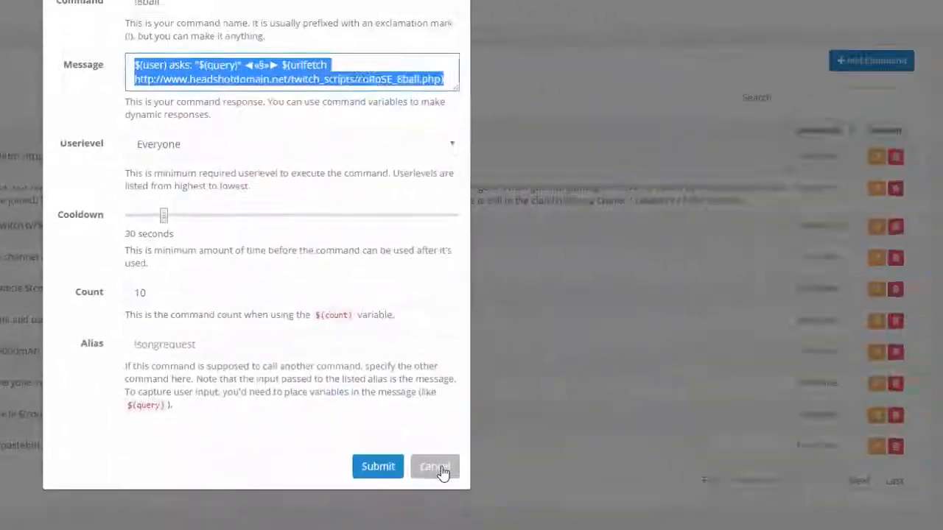
left_click(433, 466)
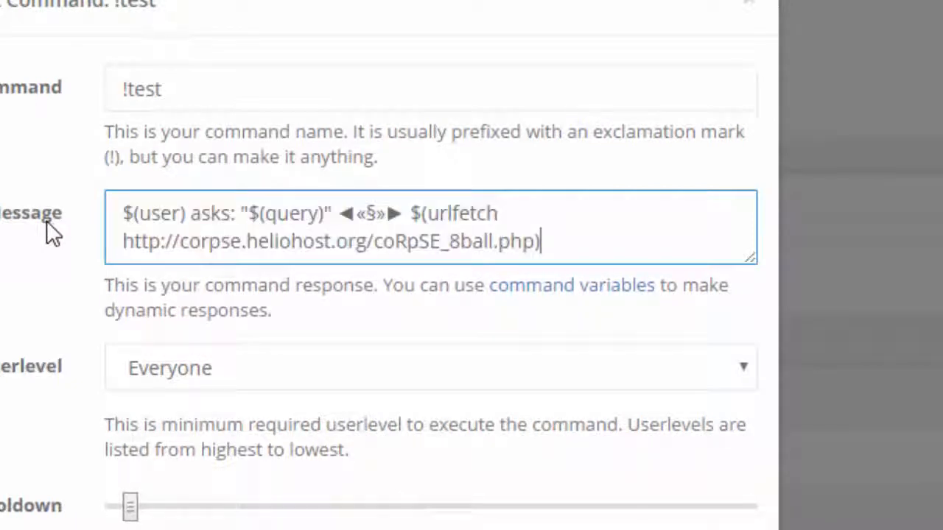
mouse_move(246, 244)
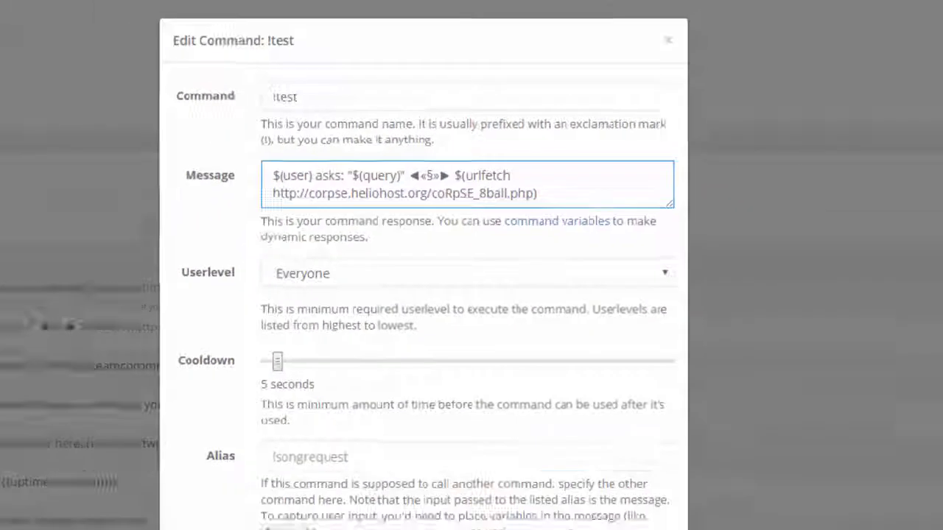
left_click(667, 39)
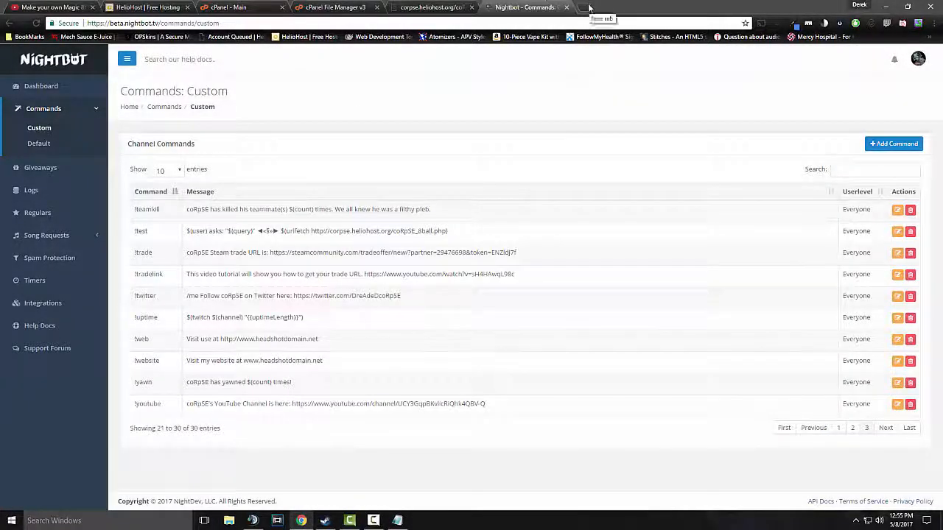
Step: Go to twitch.tv/dreadedcorpse in a new browser tab
left_click(589, 8)
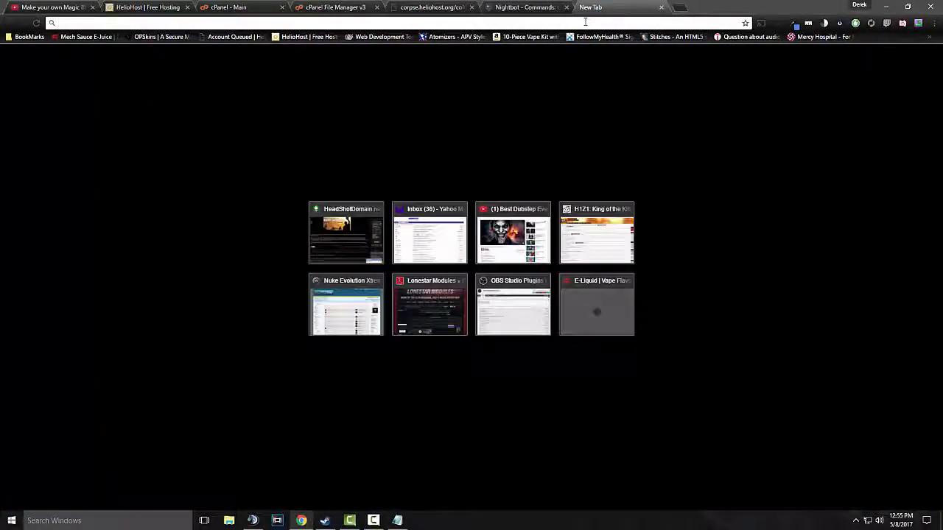
type("twitch.tv/dreadedcorpse")
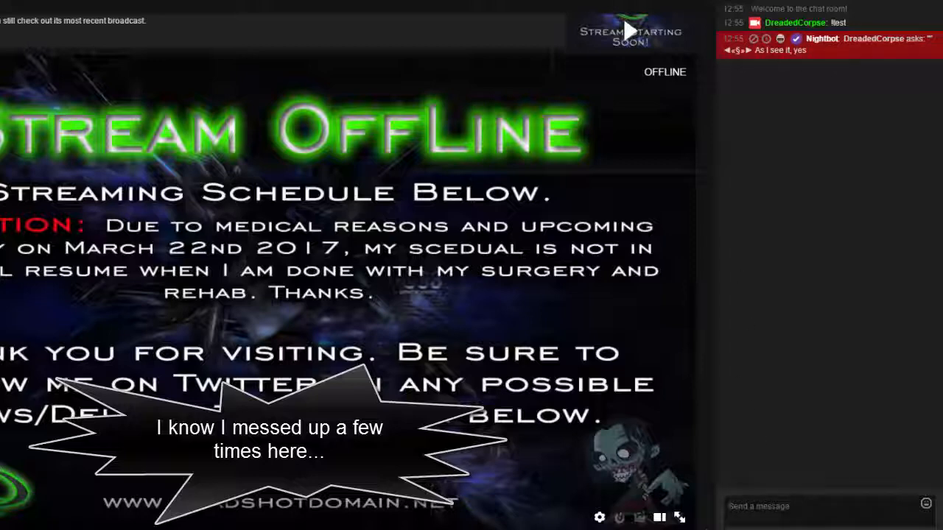
Step: Send "!test Will I finish this soon?" in Twitch chat and get NightBot's reply "Ask again later."
type("http://corpse.heliohost.org/coRpSE_8ball.php)")
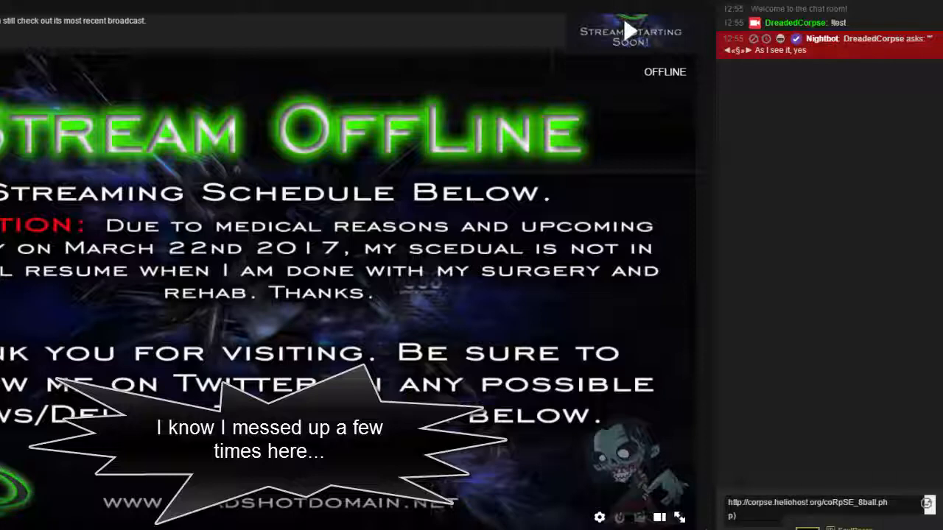
type("will")
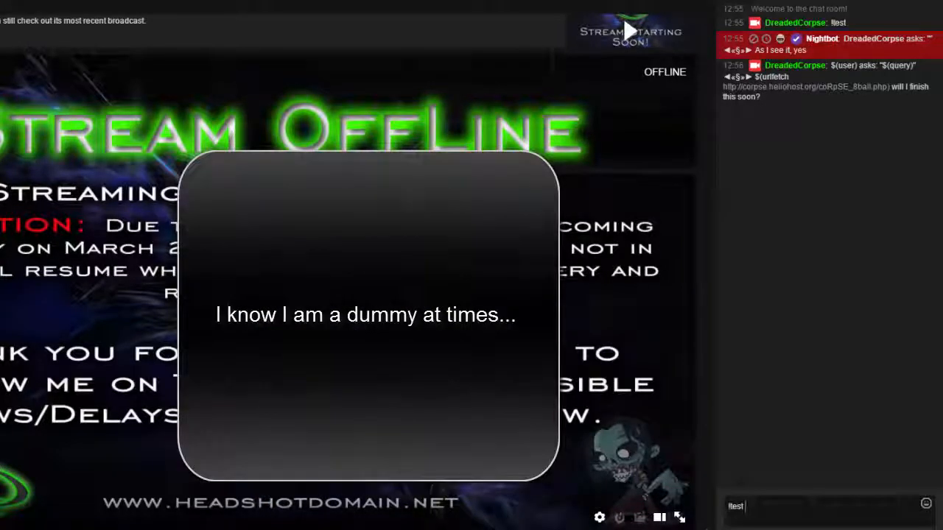
type("Will I")
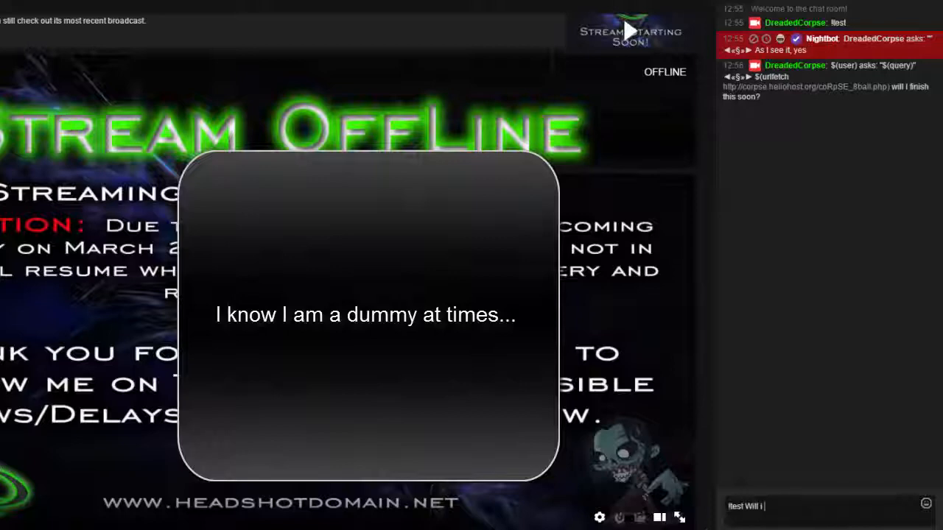
type("finish this")
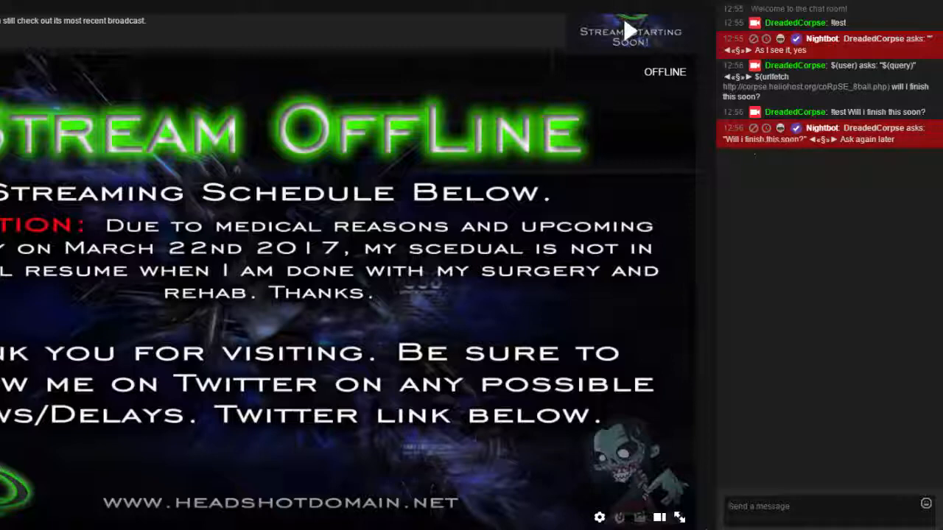
mouse_move(864, 150)
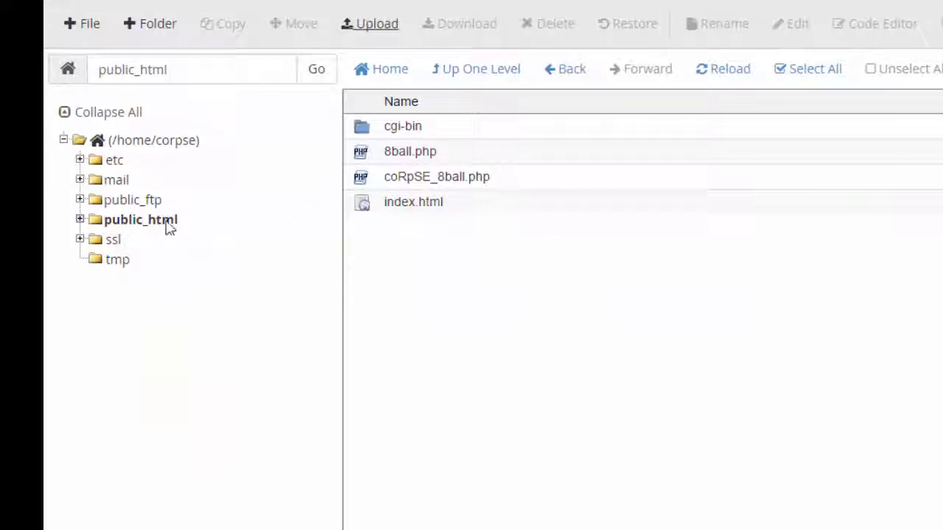
mouse_move(233, 221)
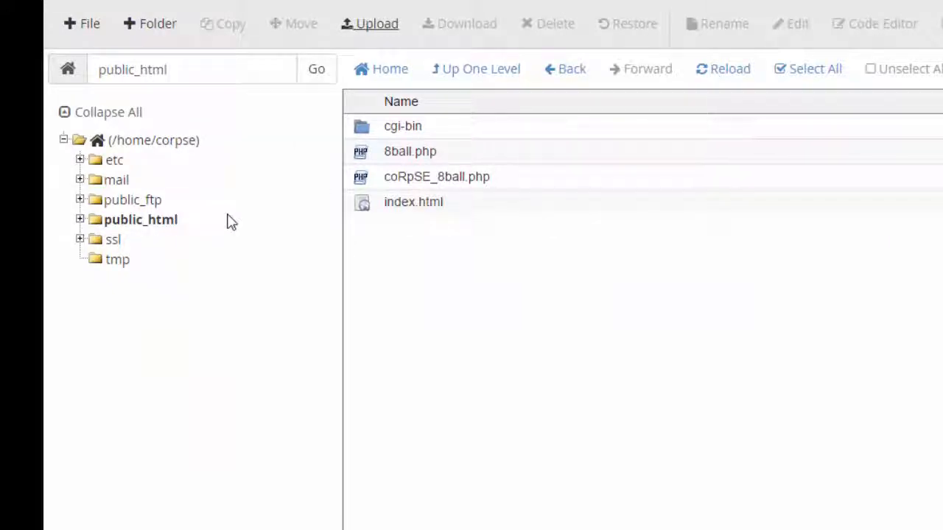
left_click(140, 218)
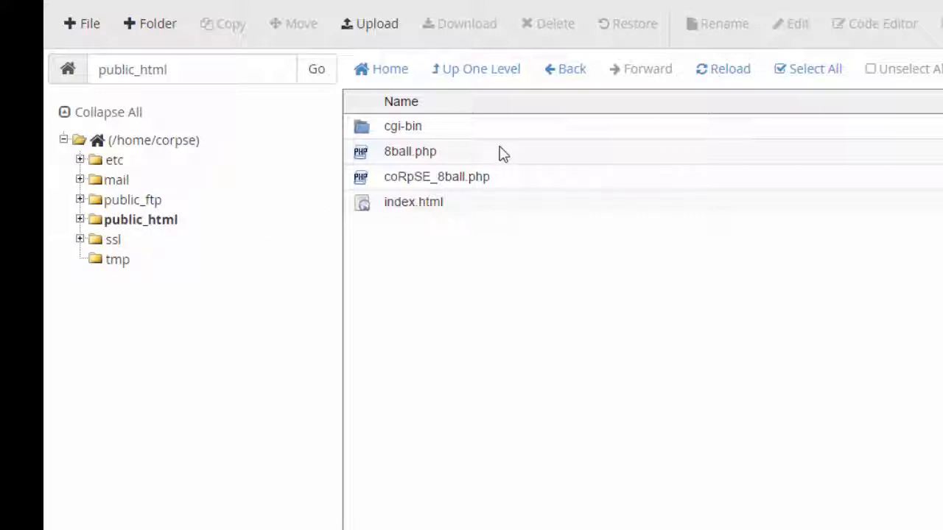
mouse_move(615, 368)
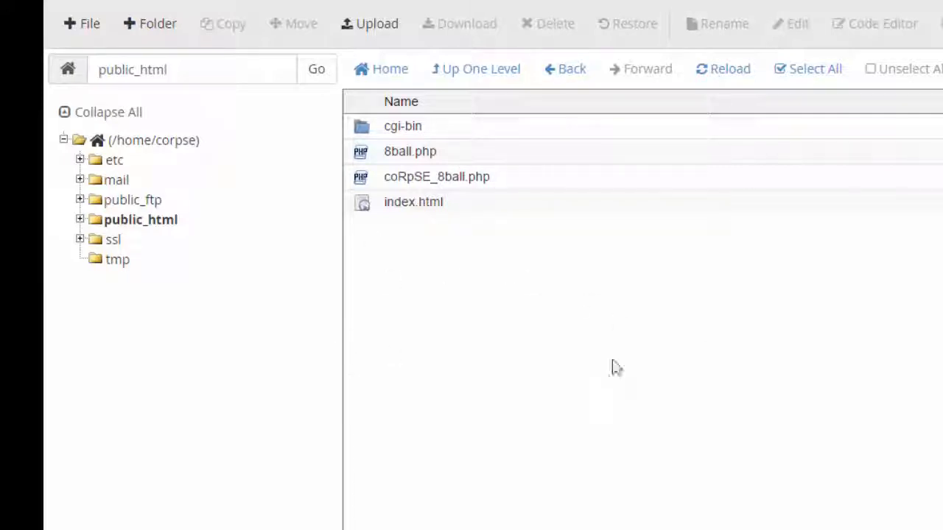
mouse_move(565, 233)
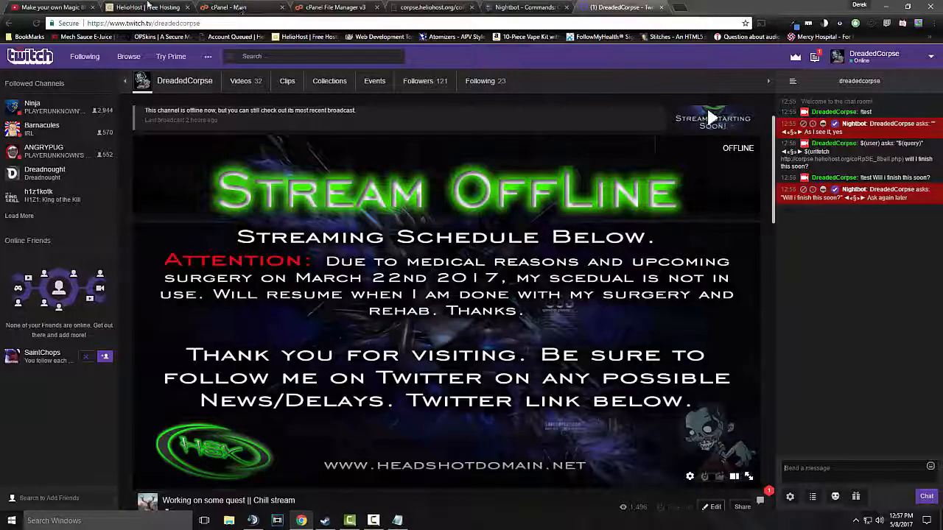
Step: Load corpse.heliohost.org/ReadMe-HoneyPot.html from the cPanel file manager tab
left_click(331, 7)
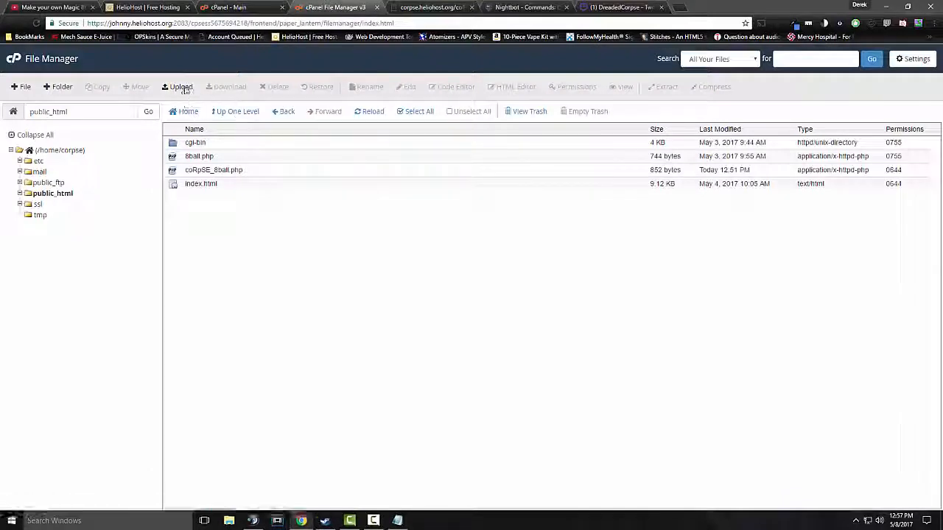
left_click(180, 85)
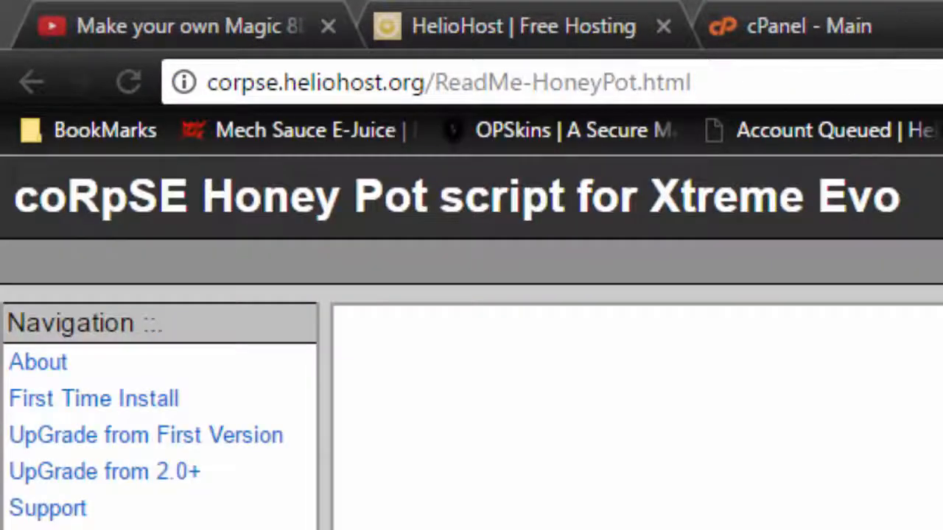
scroll("down", 3)
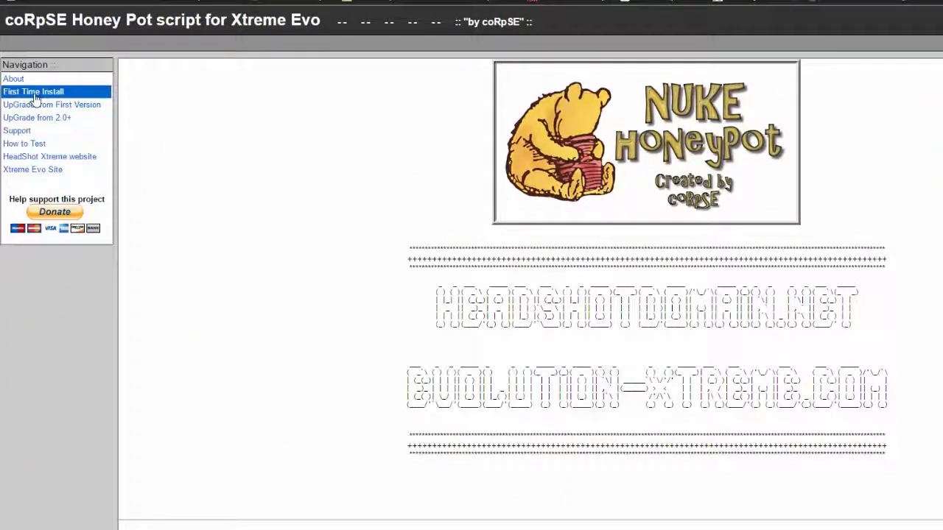
scroll("down", 3)
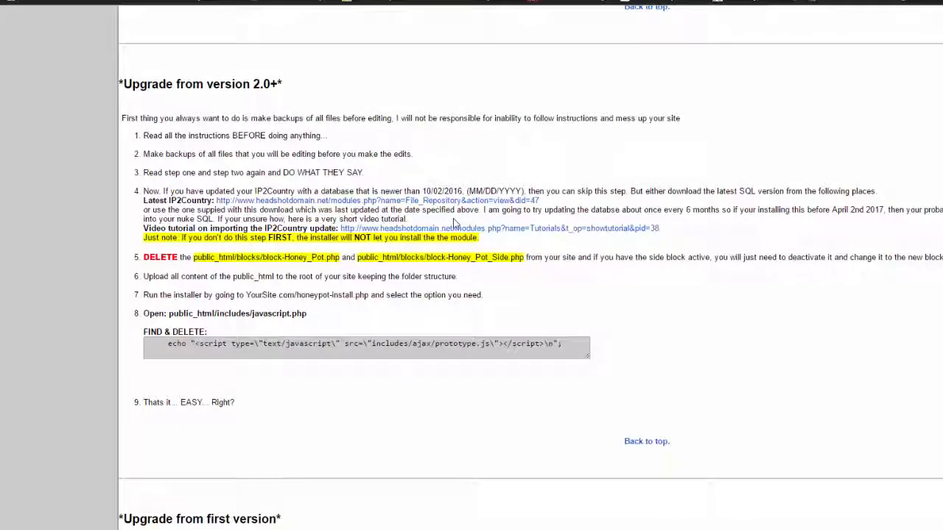
scroll("down", 3)
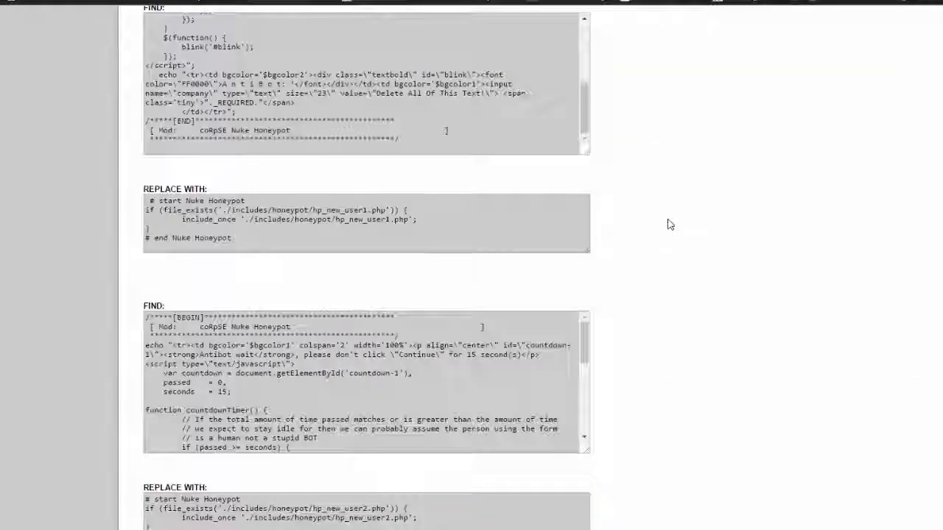
scroll("down", 3)
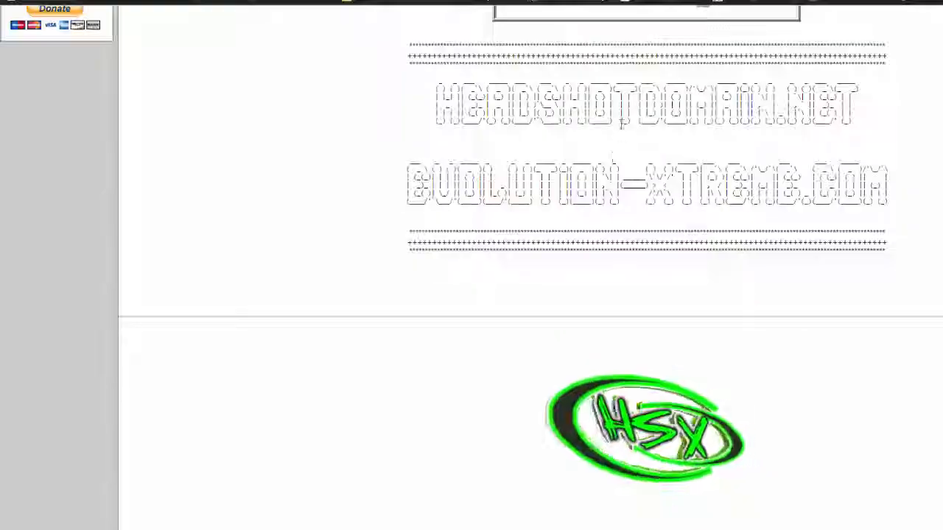
scroll("down", 3)
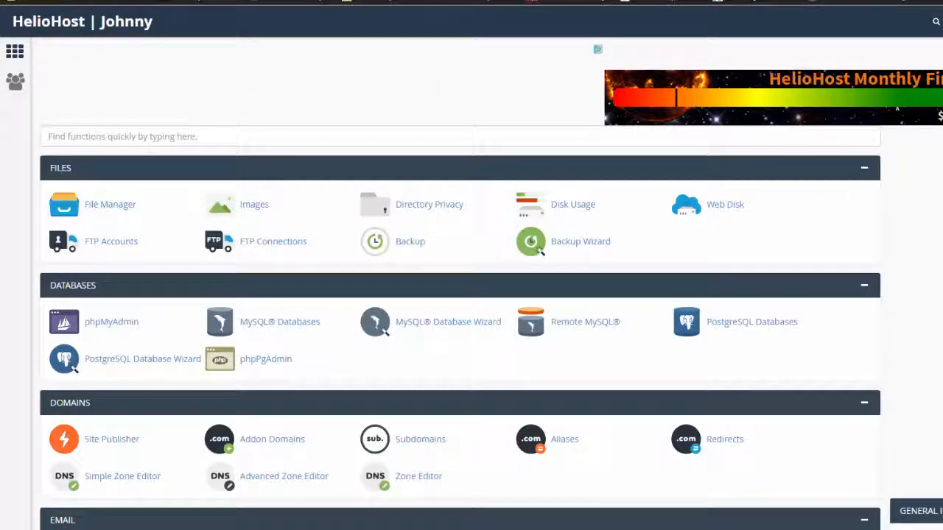
Step: Paste the primary domain corpse.heliohost.org into the address bar to load its 8ball.php script
left_click(109, 203)
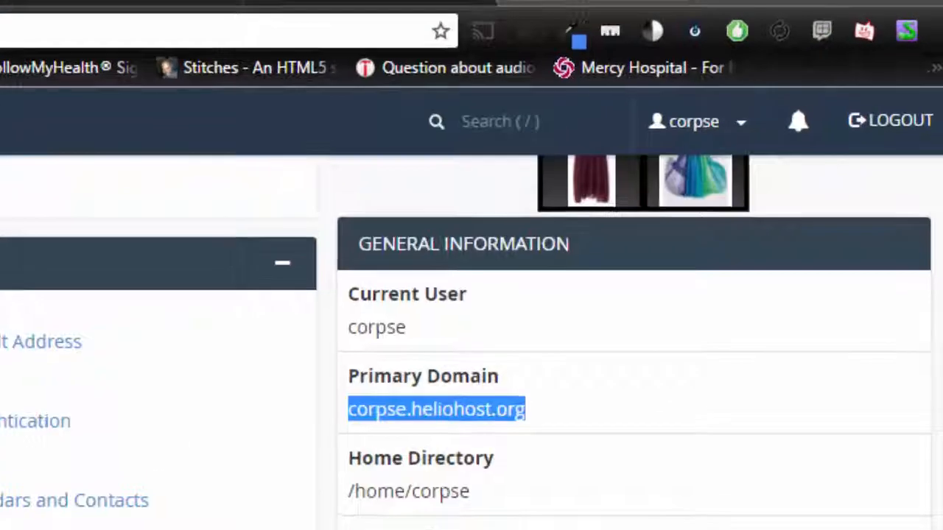
mouse_move(479, 383)
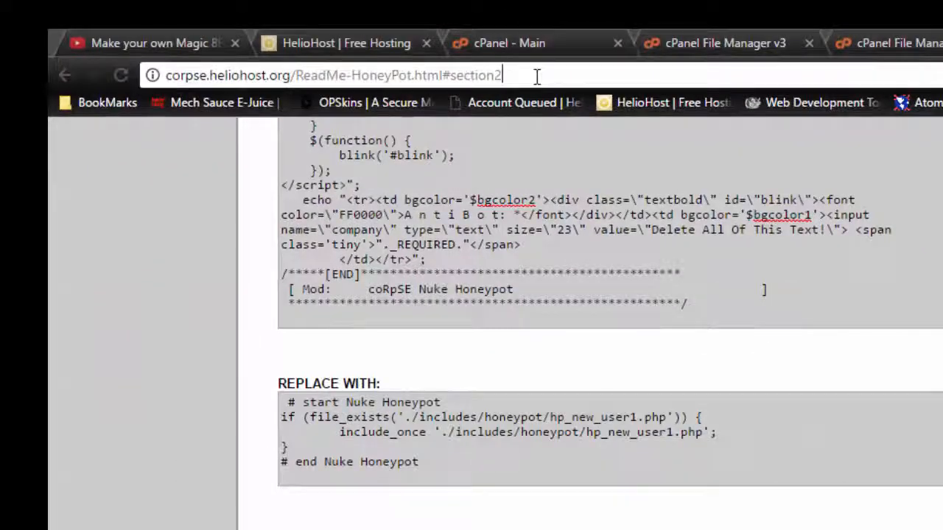
right_click(332, 76)
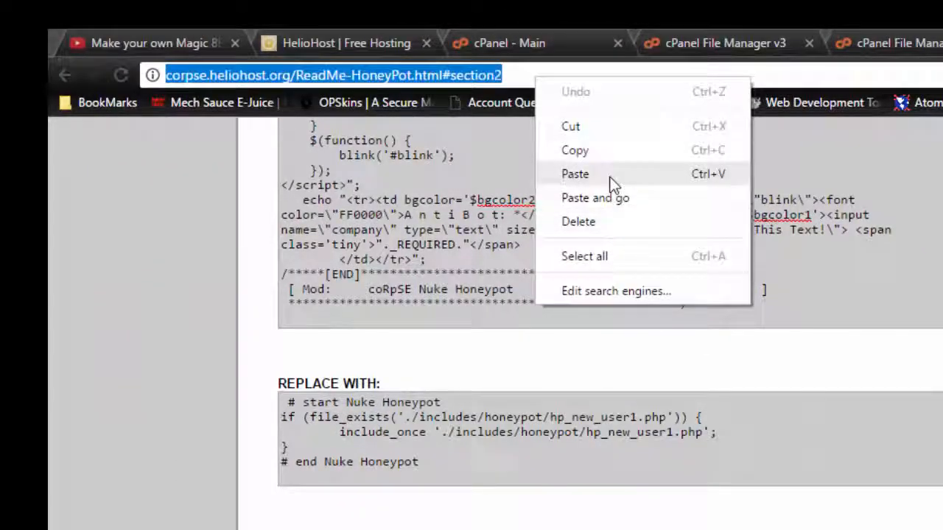
type("corpse.heliohost.org/8ball.php")
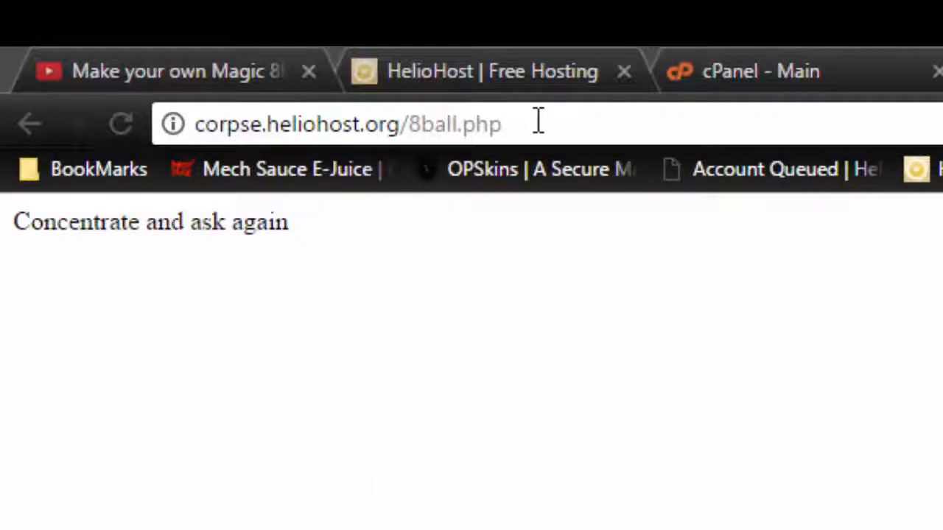
mouse_move(103, 117)
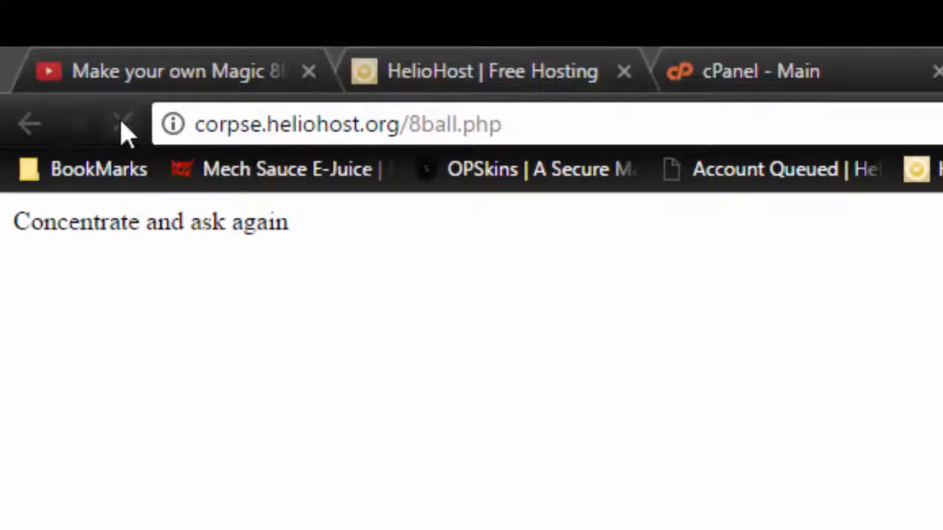
Step: Reload corpse.heliohost.org/8ball.php for a fresh 8-ball answer
left_click(124, 124)
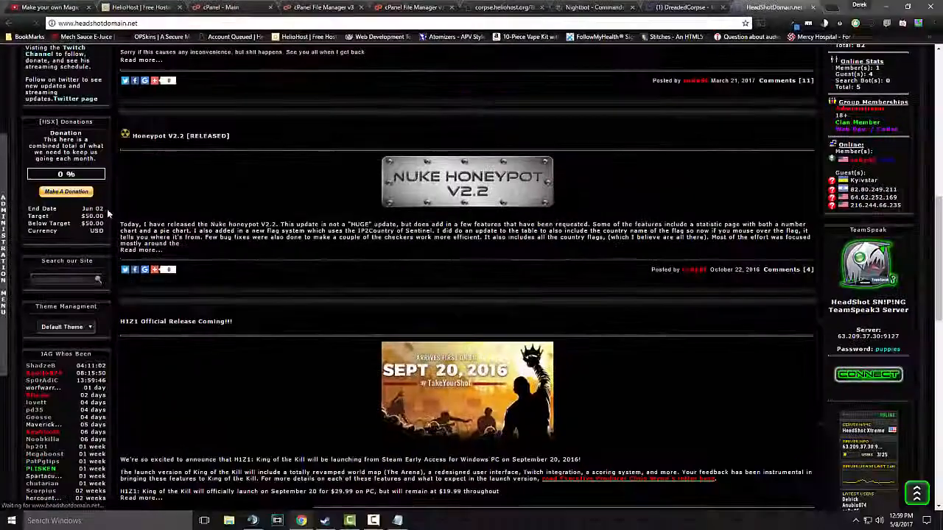
Step: Scroll the HeadShotDomain home page down to the Nuke Honeypot V2.2 release post
scroll("down", 3)
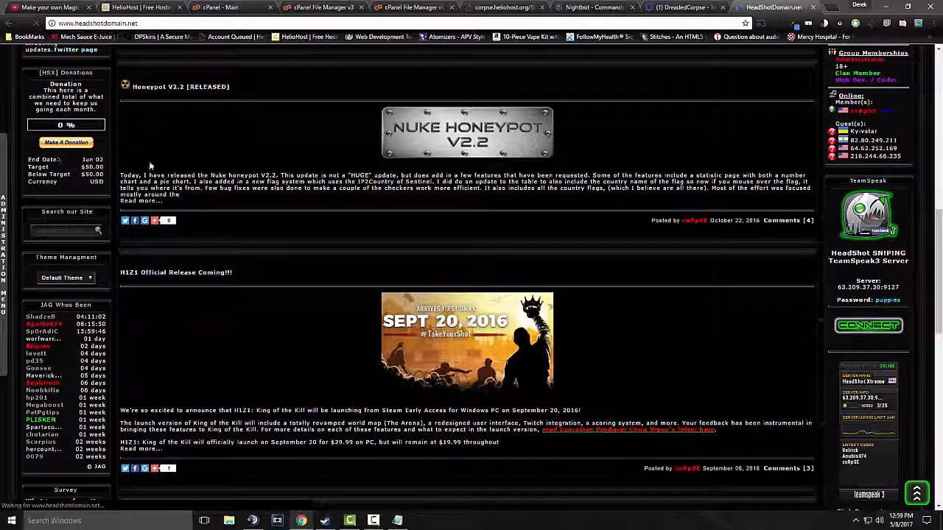